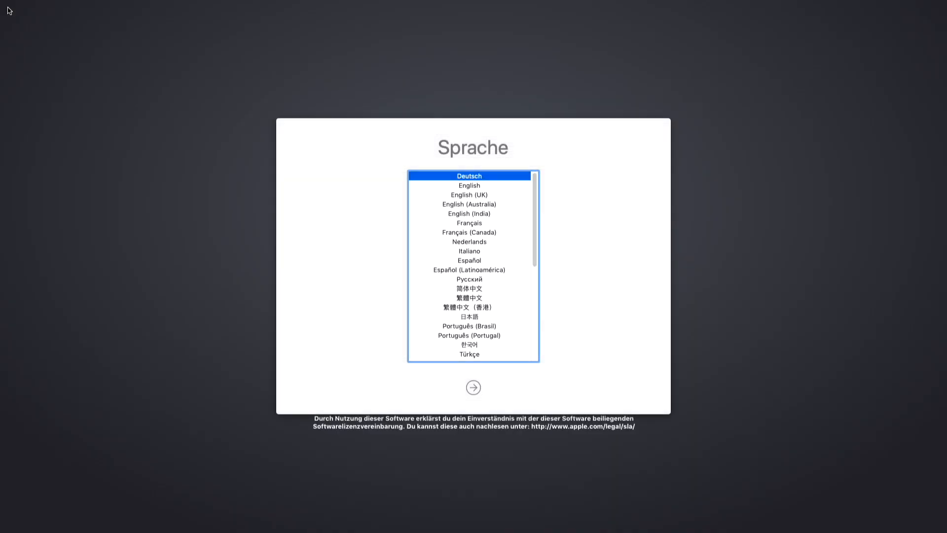
pyautogui.moveTo(176, 71)
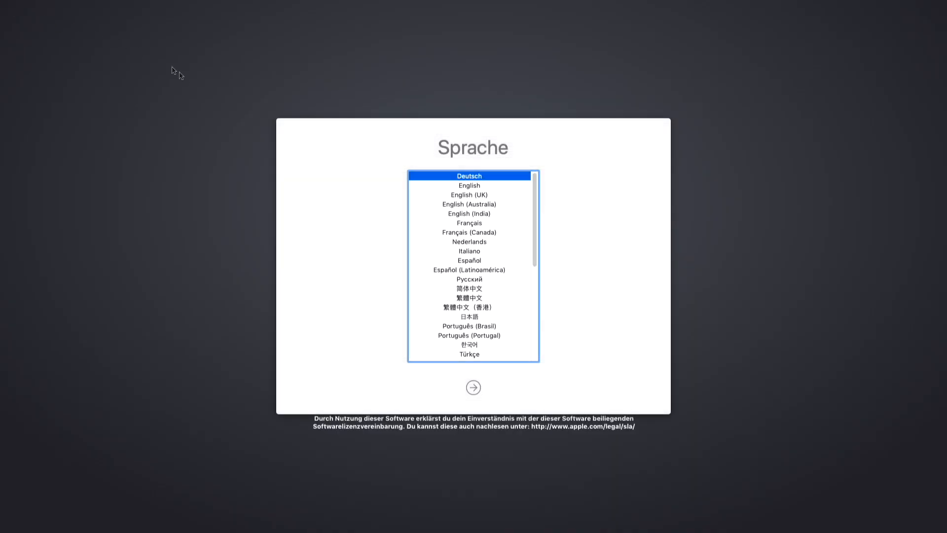
# Choose English as the Recovery language and continue to the macOS Utilities window.
pyautogui.click(470, 184)
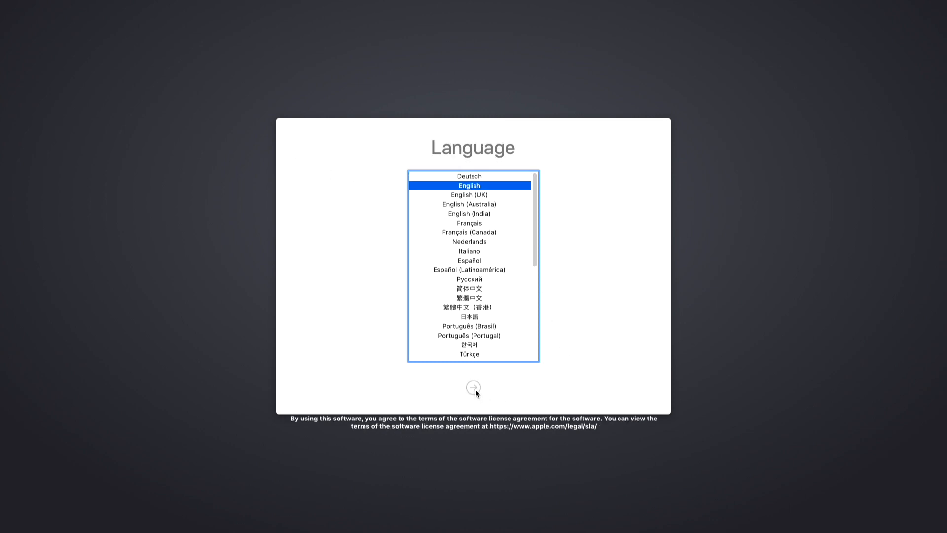
pyautogui.click(472, 387)
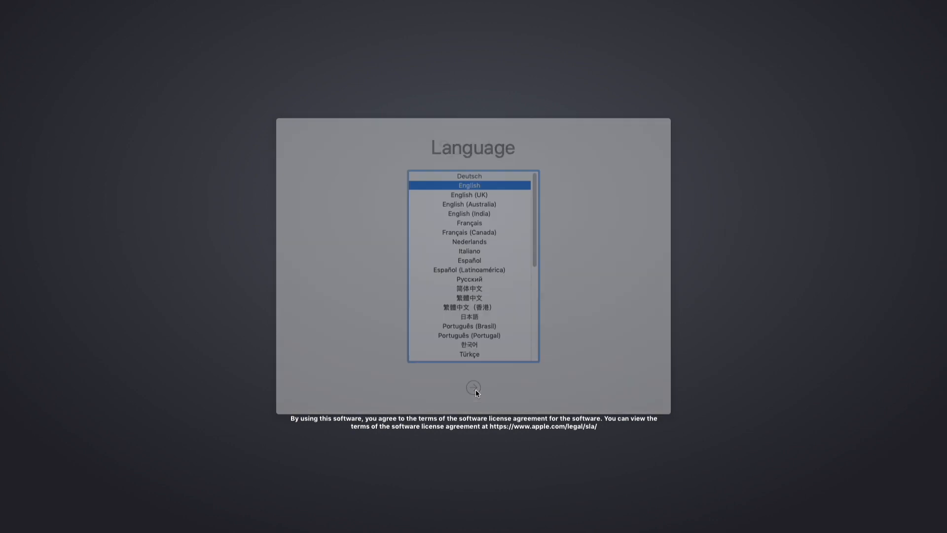
pyautogui.click(472, 387)
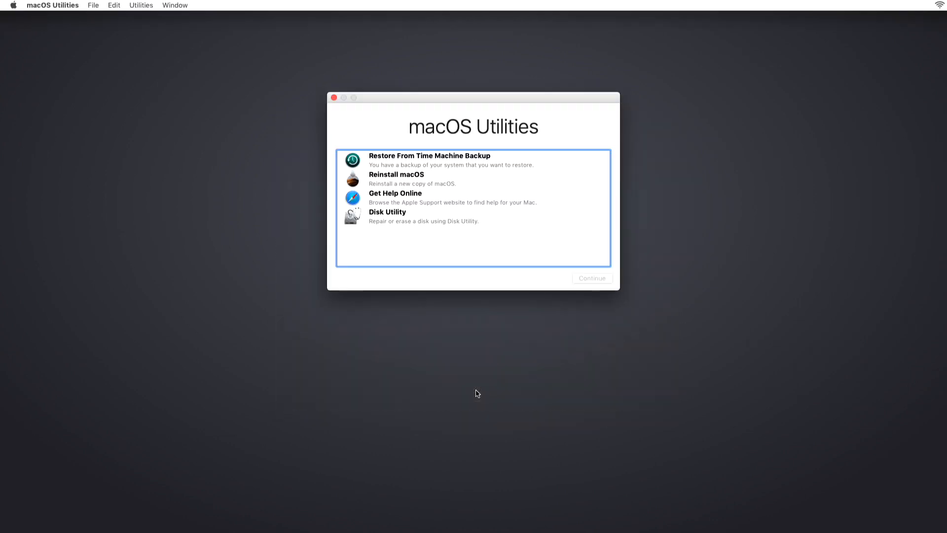
# Launch Terminal from the Recovery Utilities menu.
pyautogui.click(141, 5)
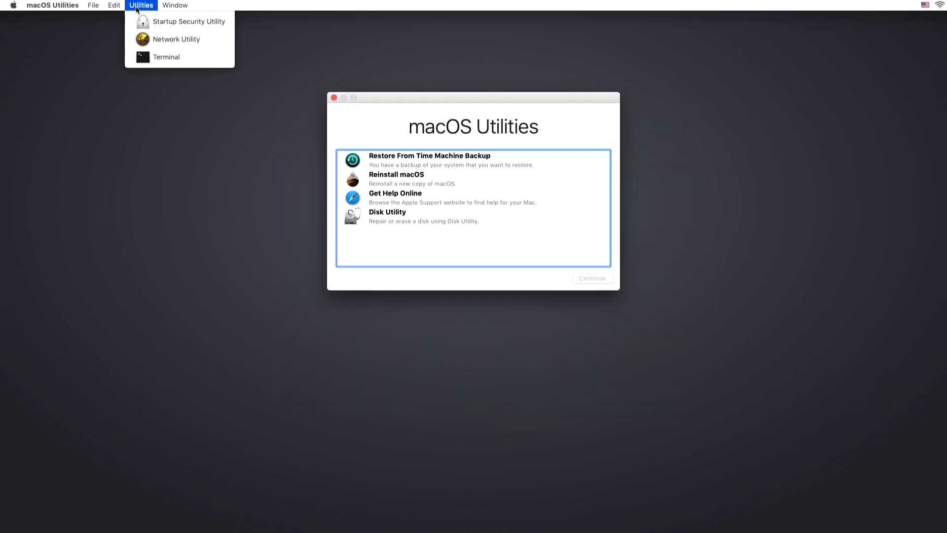
pyautogui.click(219, 154)
pyautogui.write('csrutil')
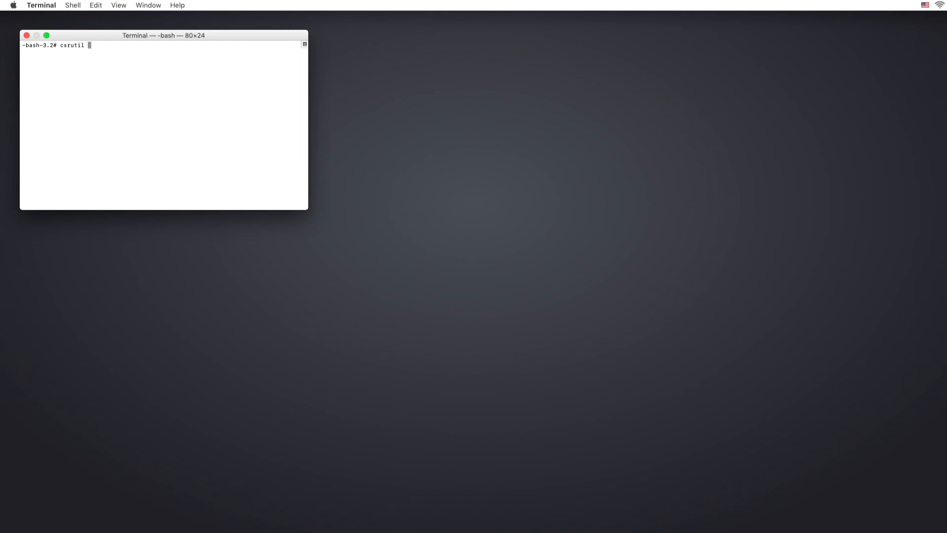
# Run csrutil status, then csrutil disable to turn off System Integrity Protection.
pyautogui.write('status')
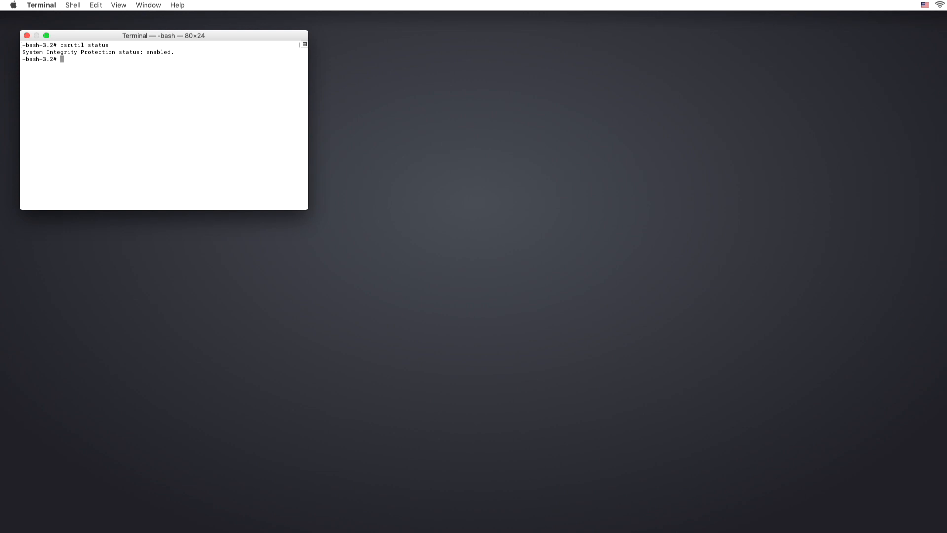
pyautogui.write('cs')
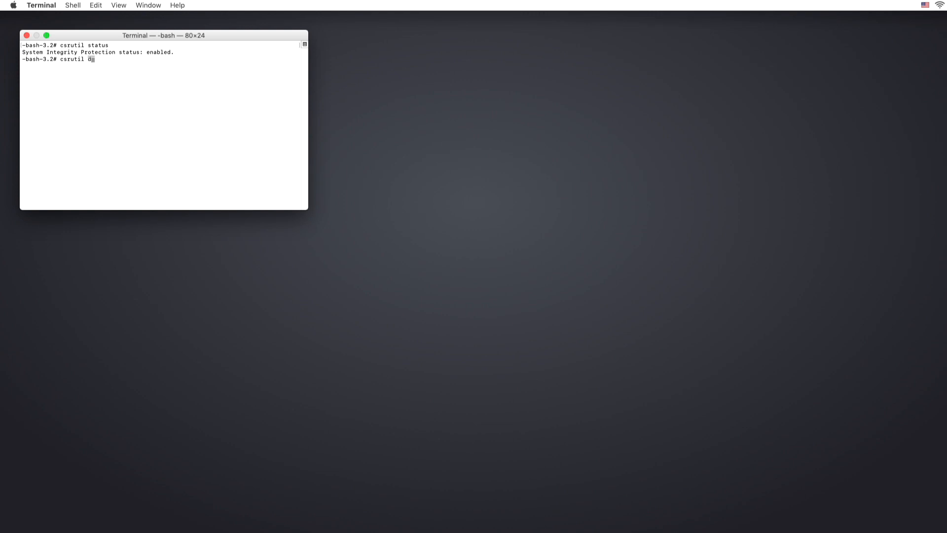
pyautogui.write('isable')
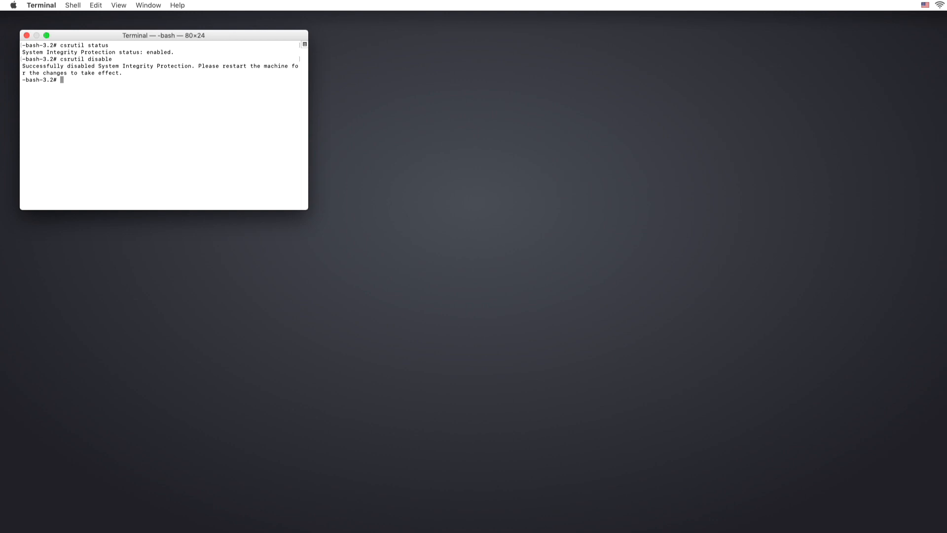
pyautogui.click(12, 5)
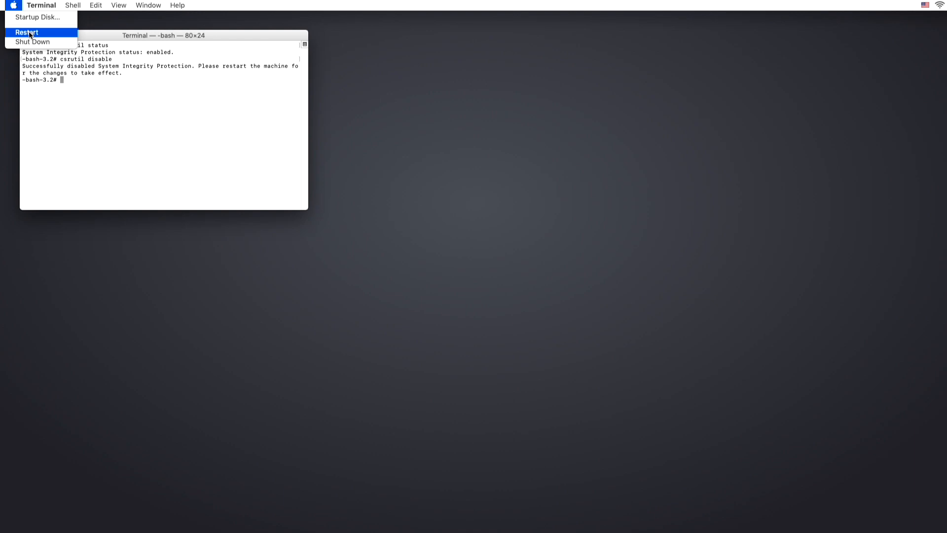
# Restart the Mac and log into the user account with its password to reach the Mojave desktop.
pyautogui.click(27, 32)
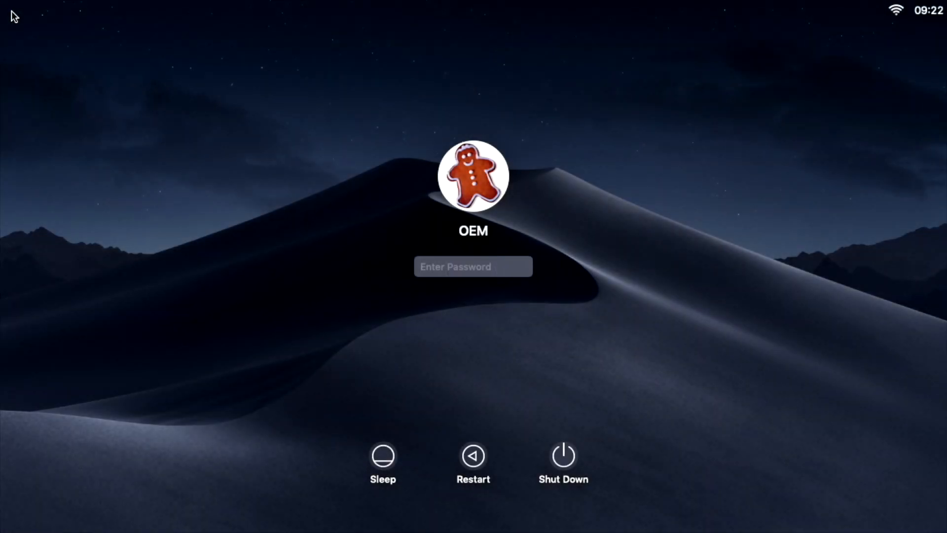
pyautogui.write('••••')
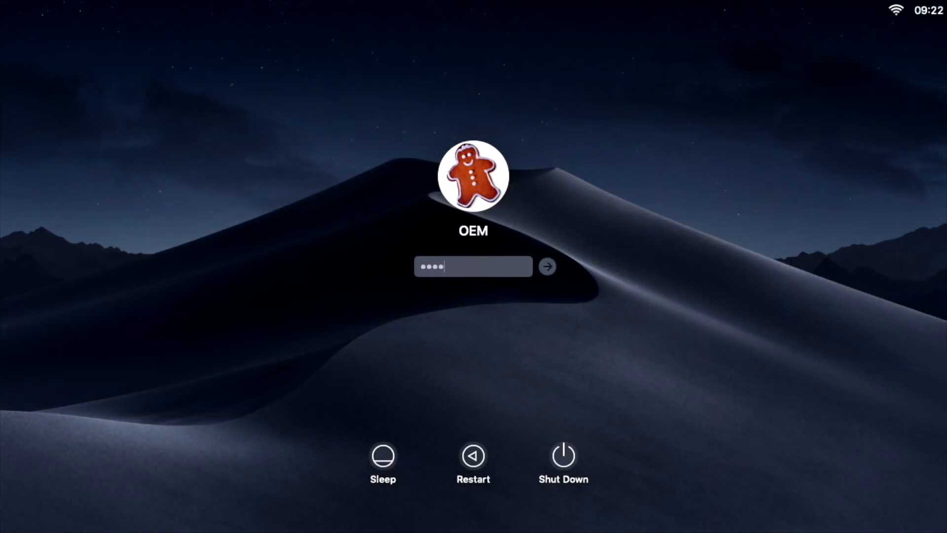
pyautogui.click(546, 265)
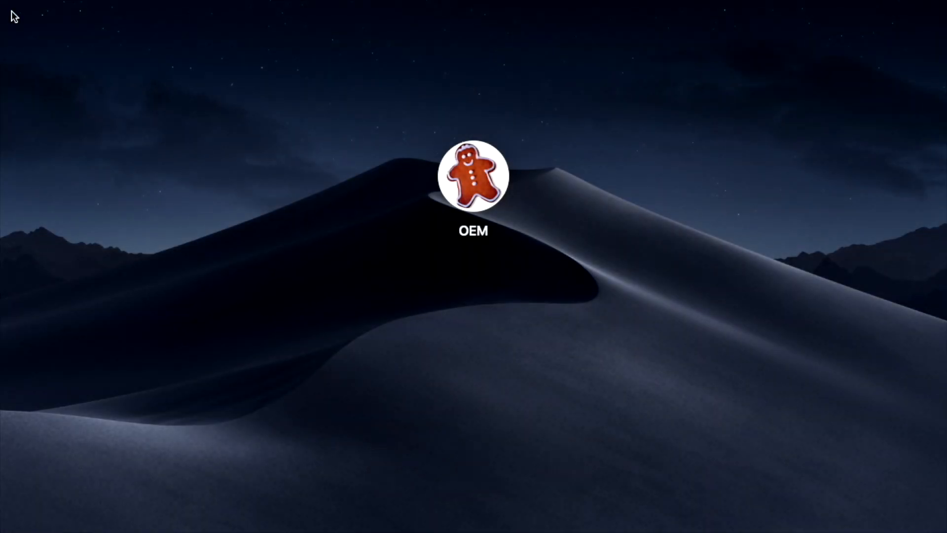
pyautogui.click(473, 176)
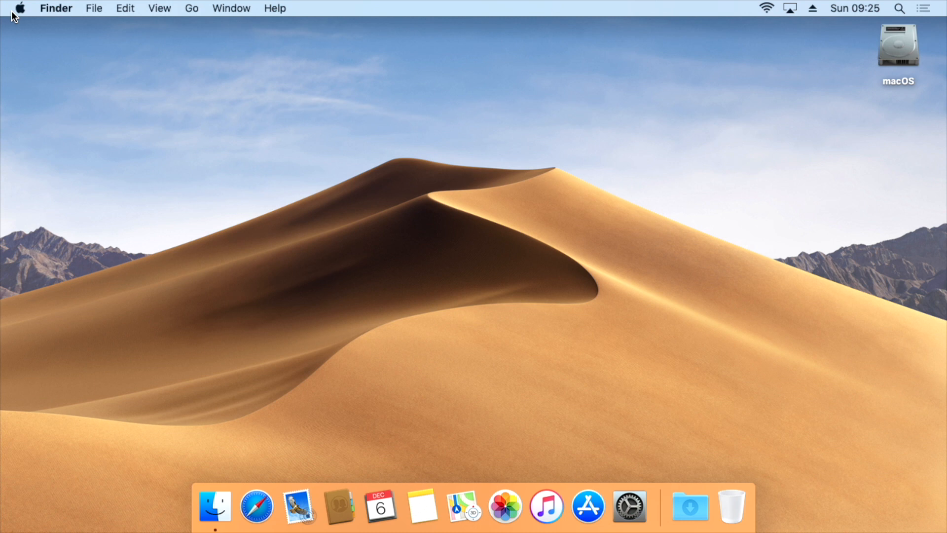
# Check About This Mac shows Mojave 10.14.6, run Software Update, then close both windows.
pyautogui.click(19, 8)
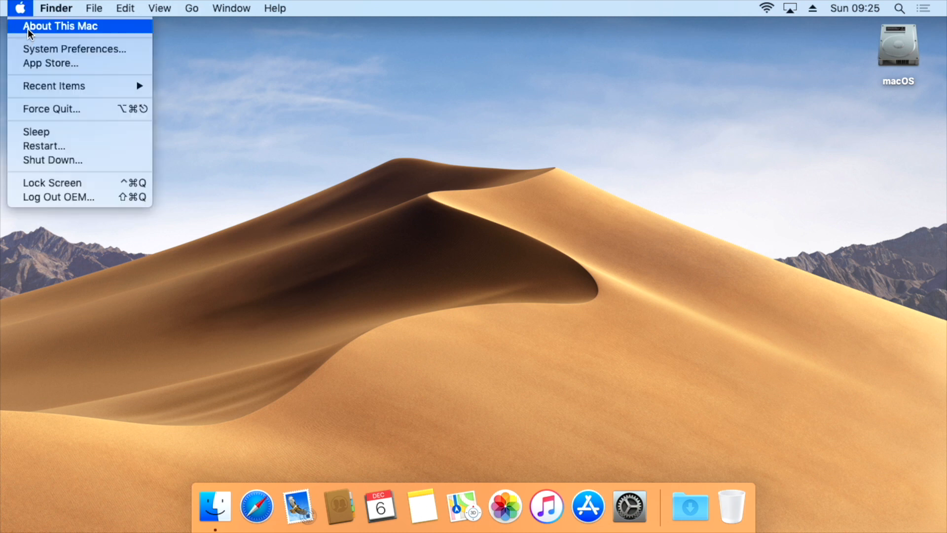
pyautogui.click(61, 26)
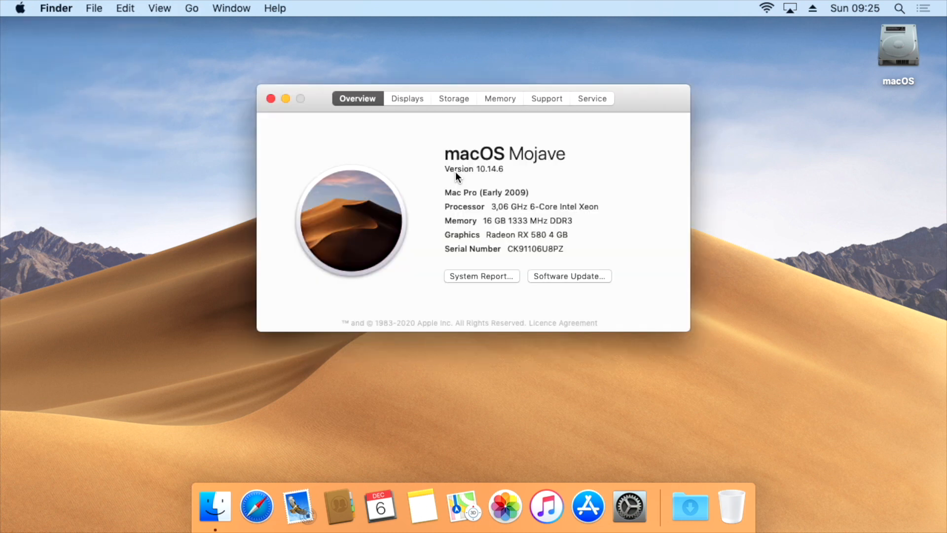
pyautogui.moveTo(567, 283)
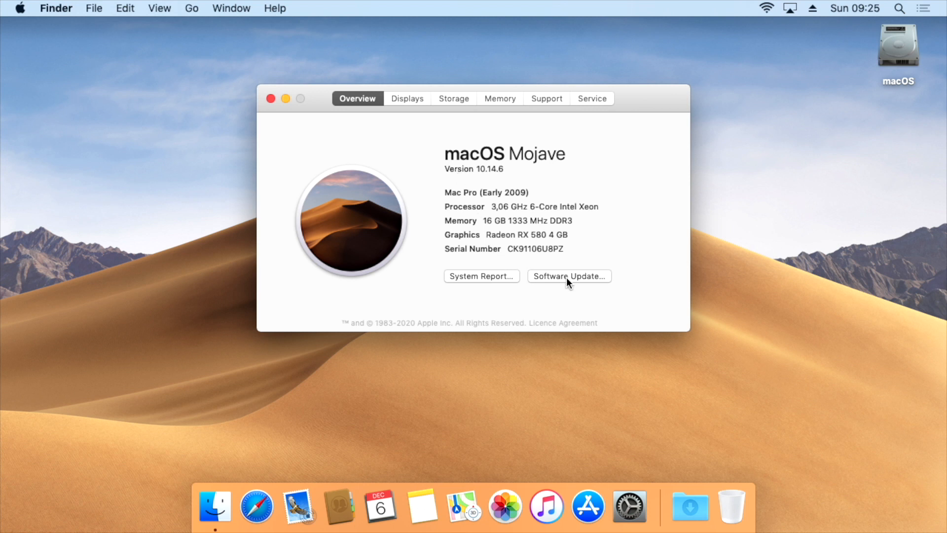
pyautogui.click(568, 275)
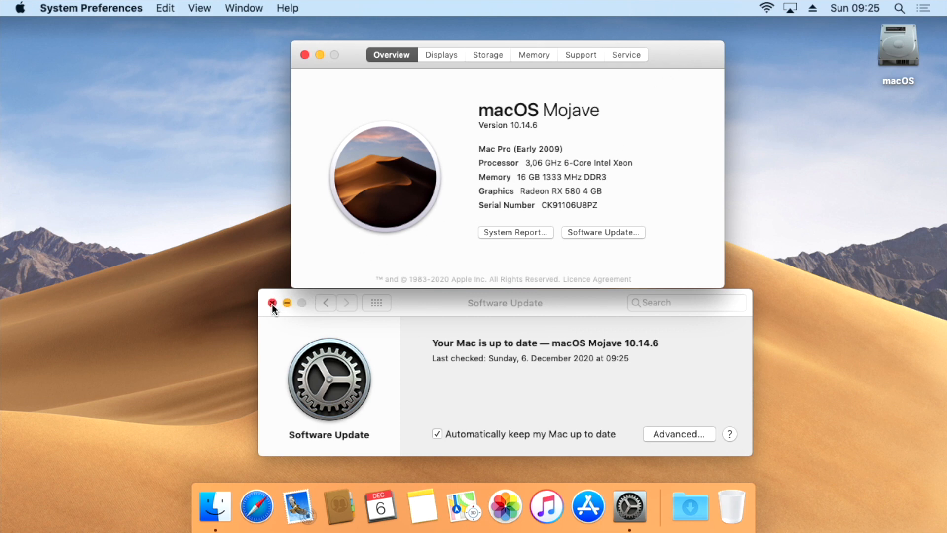
pyautogui.click(273, 303)
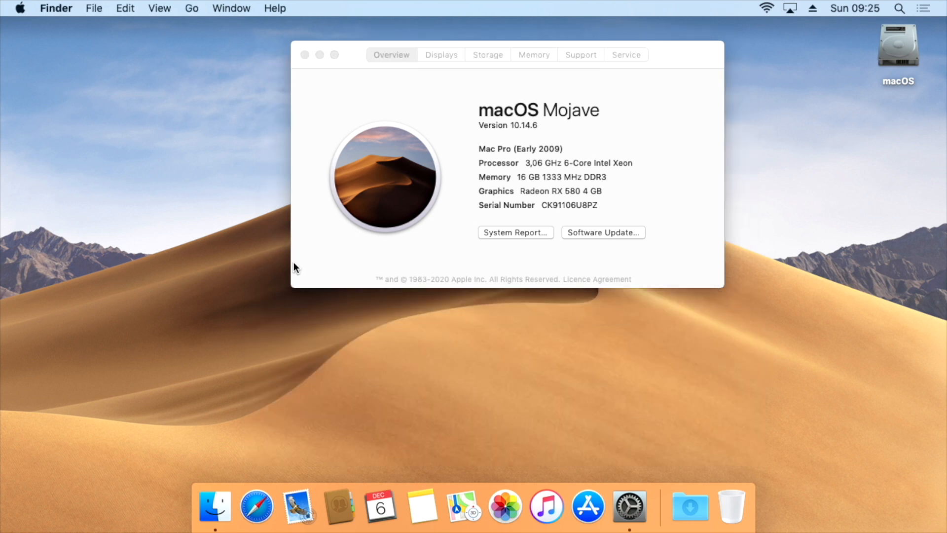
pyautogui.click(305, 55)
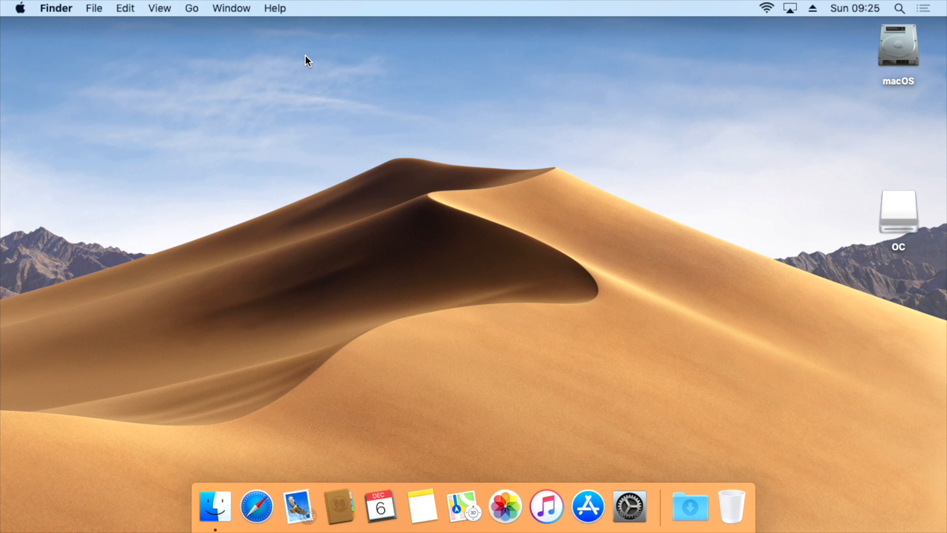
pyautogui.moveTo(533, 227)
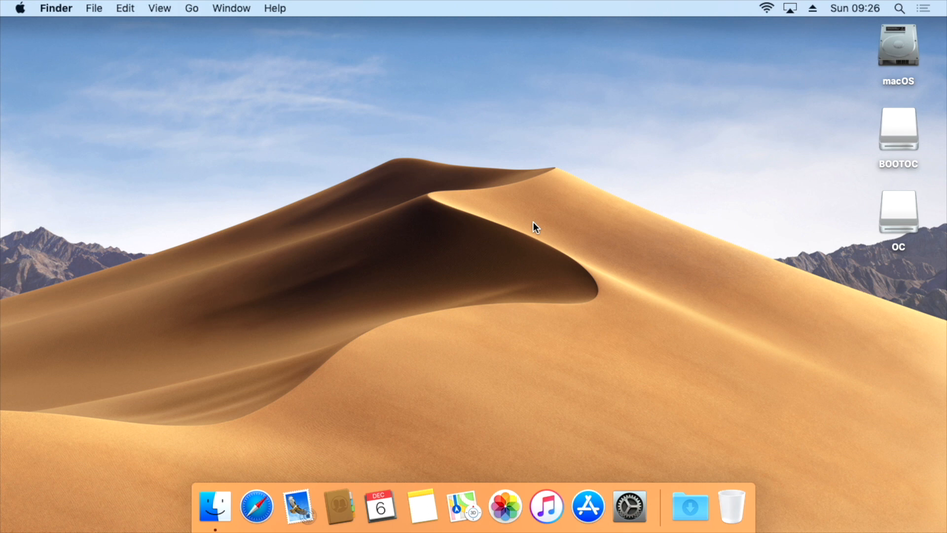
pyautogui.moveTo(551, 226)
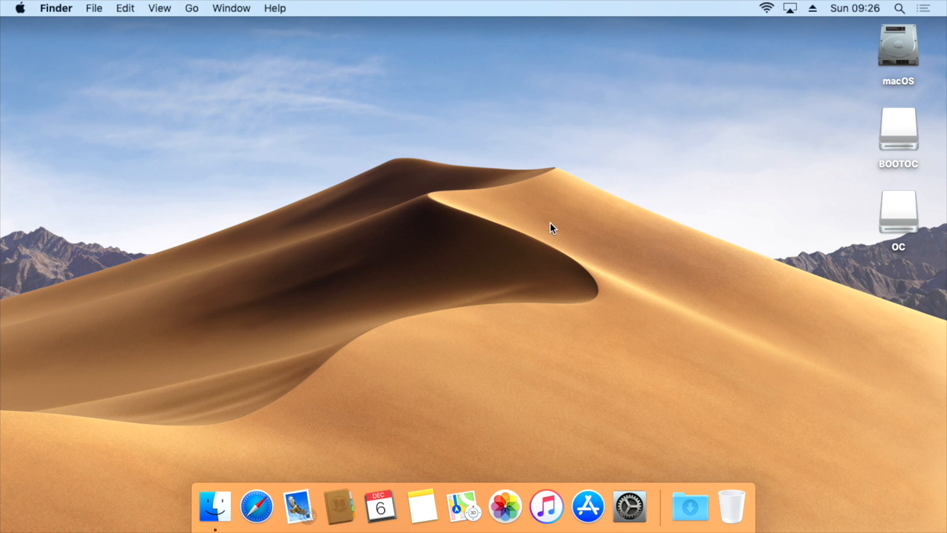
# Go to the Utilities folder in Finder and launch Disk Utility.
pyautogui.click(191, 7)
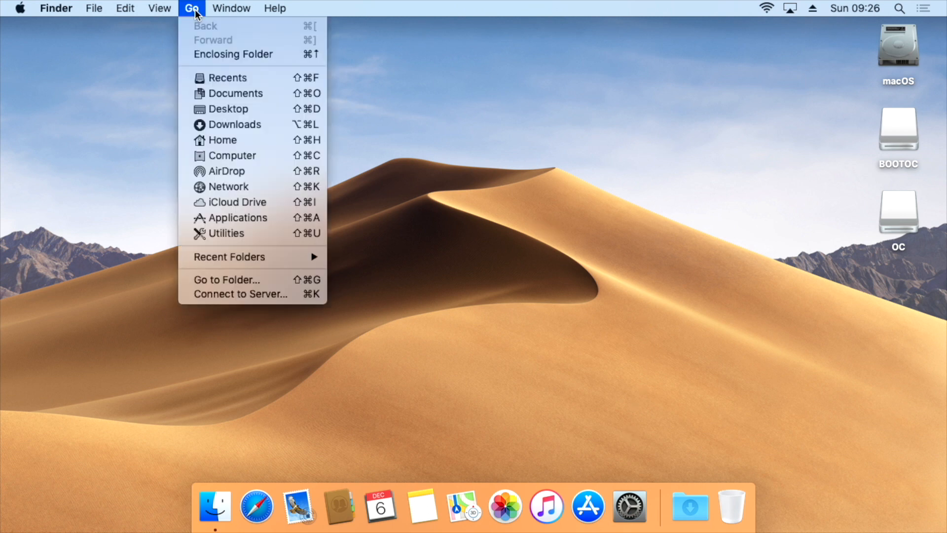
pyautogui.moveTo(228, 234)
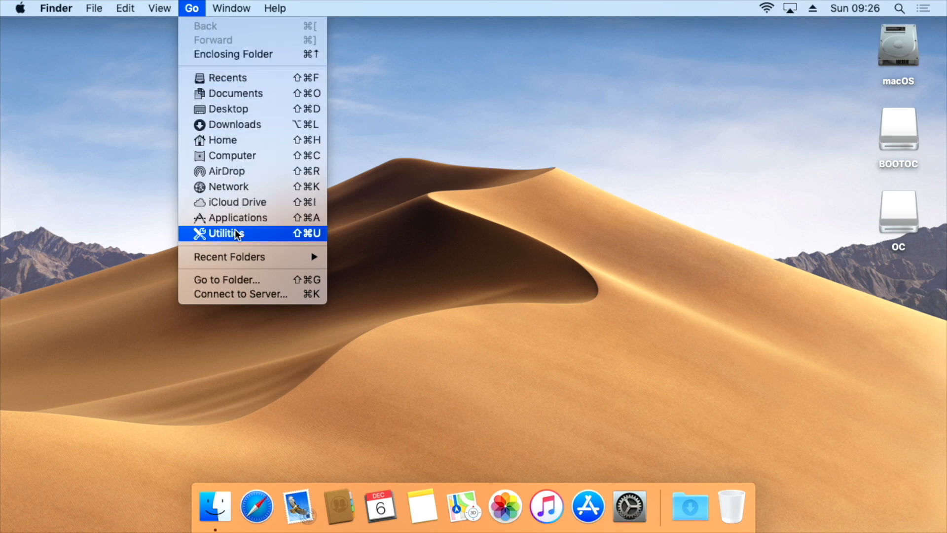
pyautogui.click(227, 233)
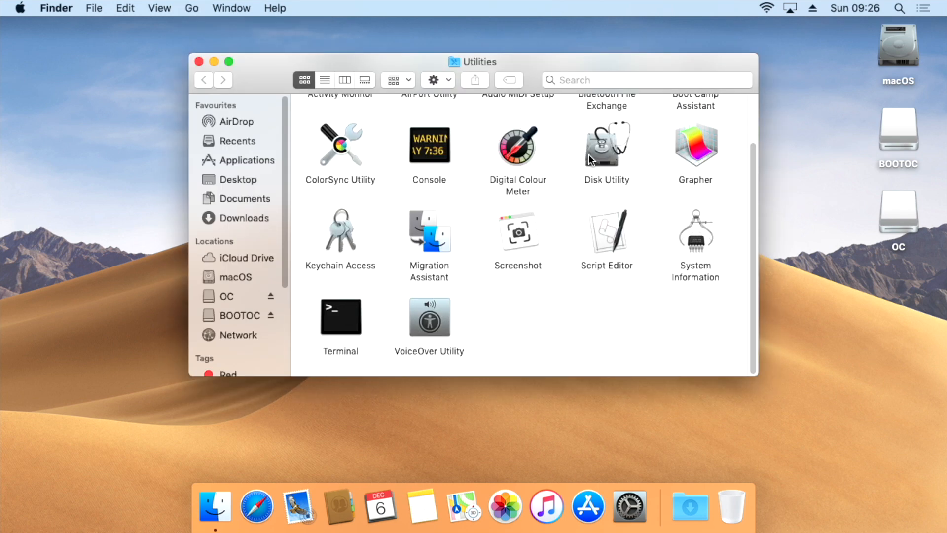
pyautogui.doubleClick(607, 144)
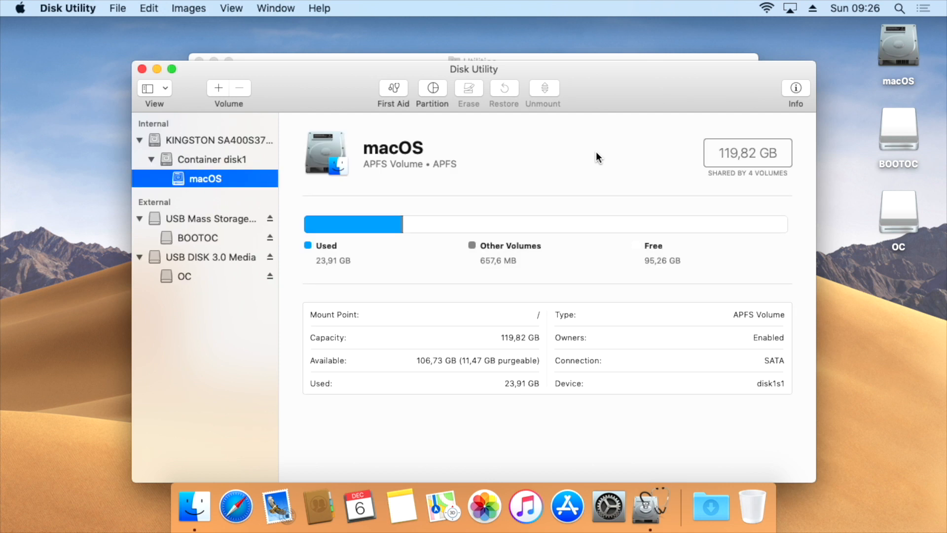
# Erase the USB Mass Storage drive as Mac OS Extended (Journaled) named OCBOOT and dismiss the report.
pyautogui.click(211, 218)
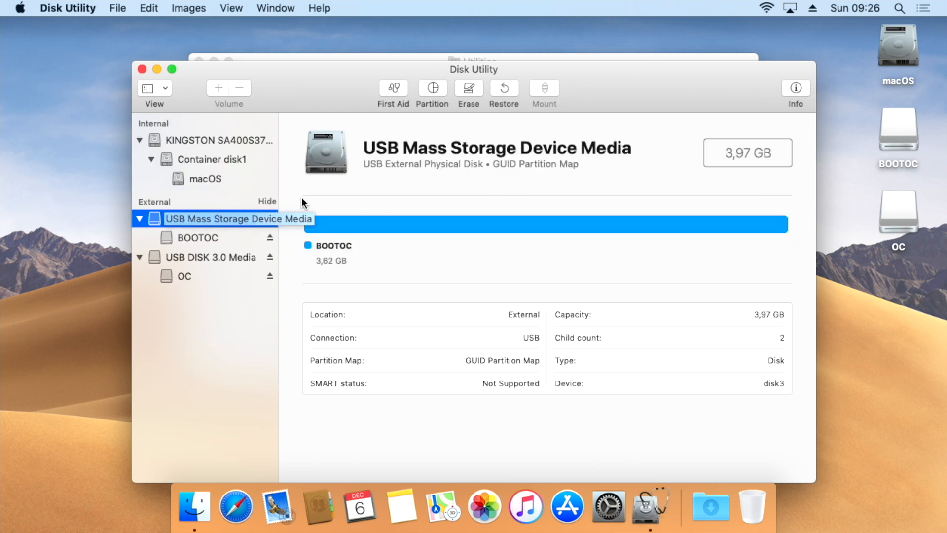
pyautogui.click(467, 88)
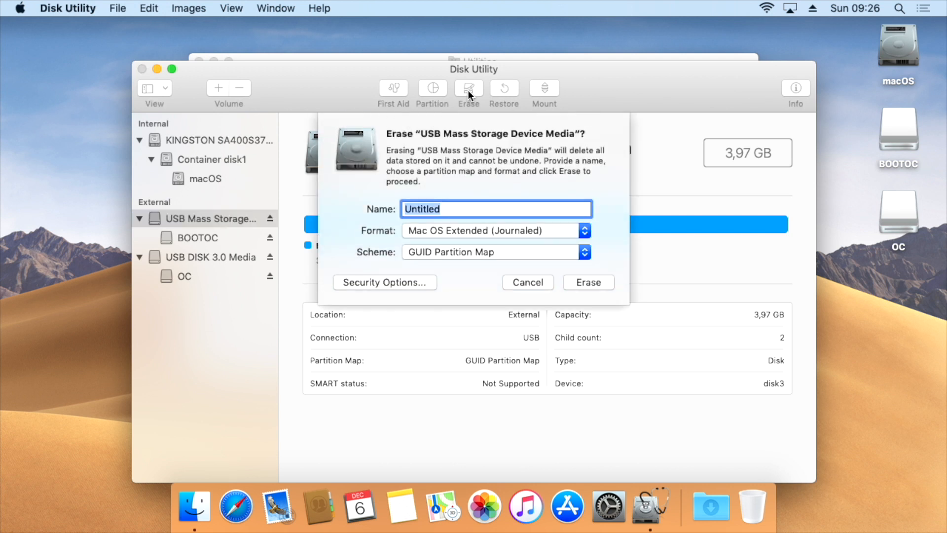
pyautogui.write('O')
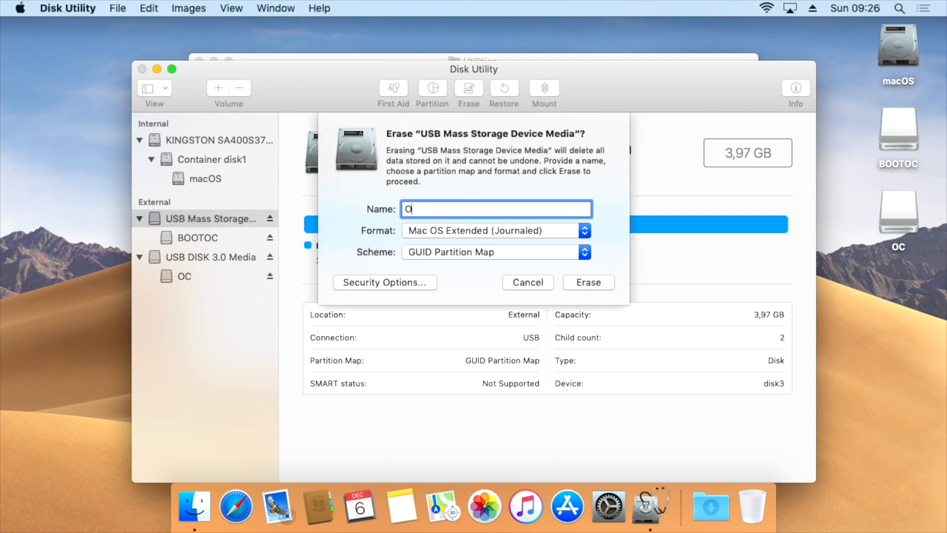
pyautogui.write('CBOOT')
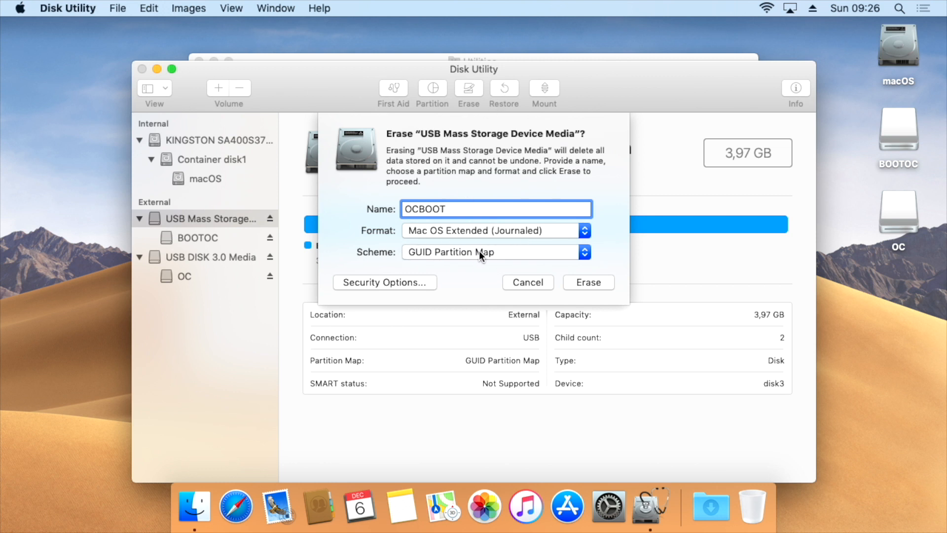
pyautogui.click(587, 282)
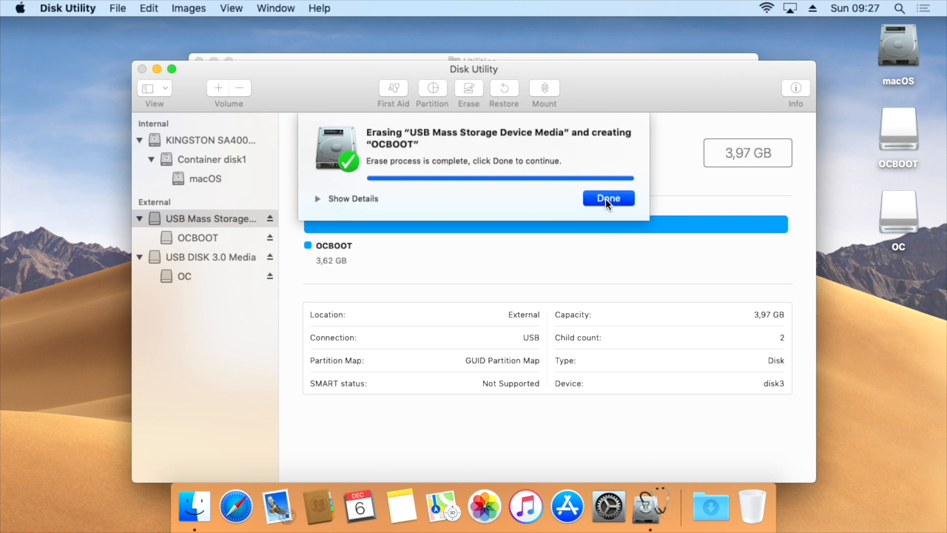
pyautogui.click(608, 199)
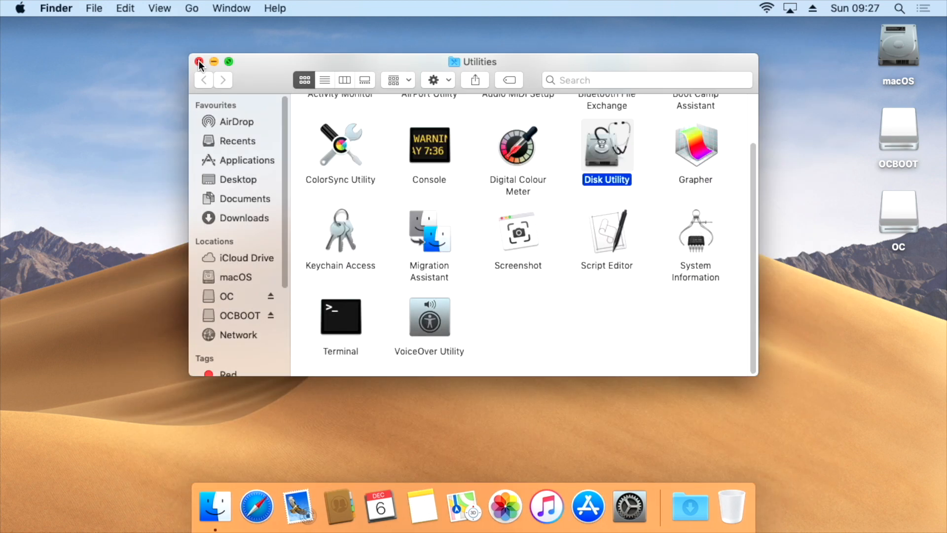
# Close the Utilities window and extract the OpenCore 0.6.3.zip archive on the desktop.
pyautogui.click(199, 62)
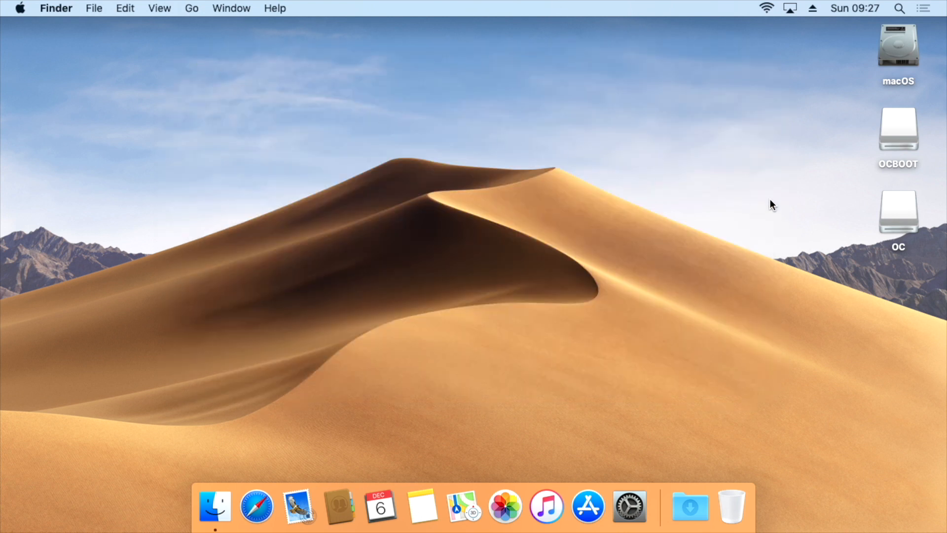
pyautogui.click(898, 211)
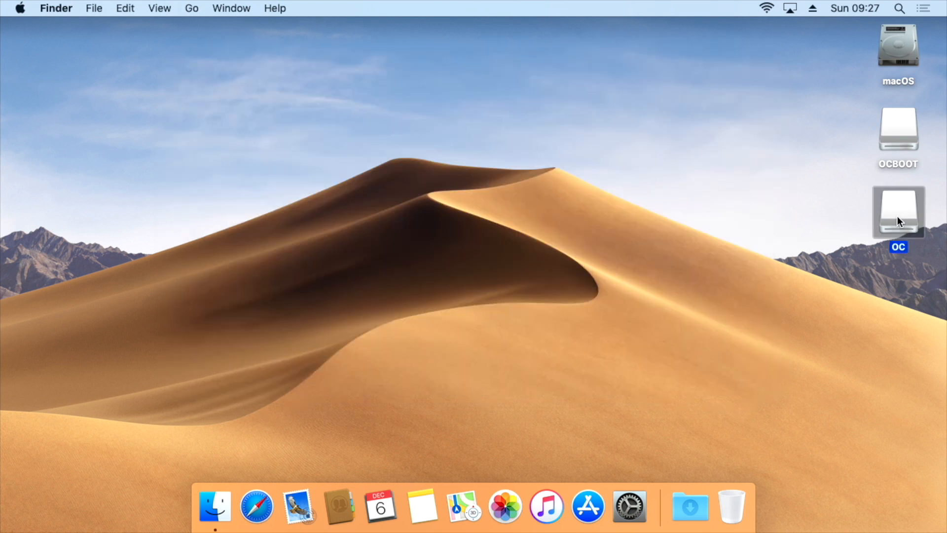
pyautogui.doubleClick(898, 211)
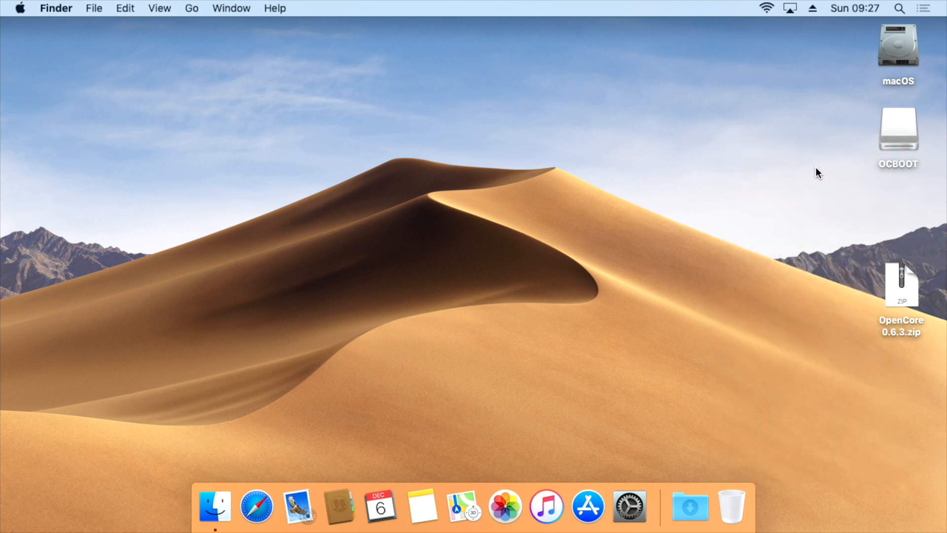
pyautogui.doubleClick(900, 284)
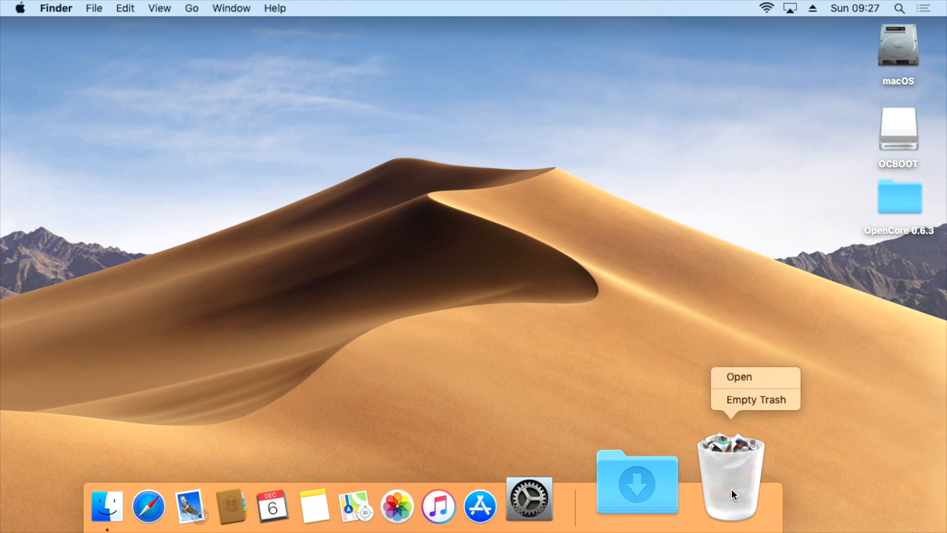
# Empty the Trash and open the extracted OpenCore 0.6.3 folder.
pyautogui.click(755, 400)
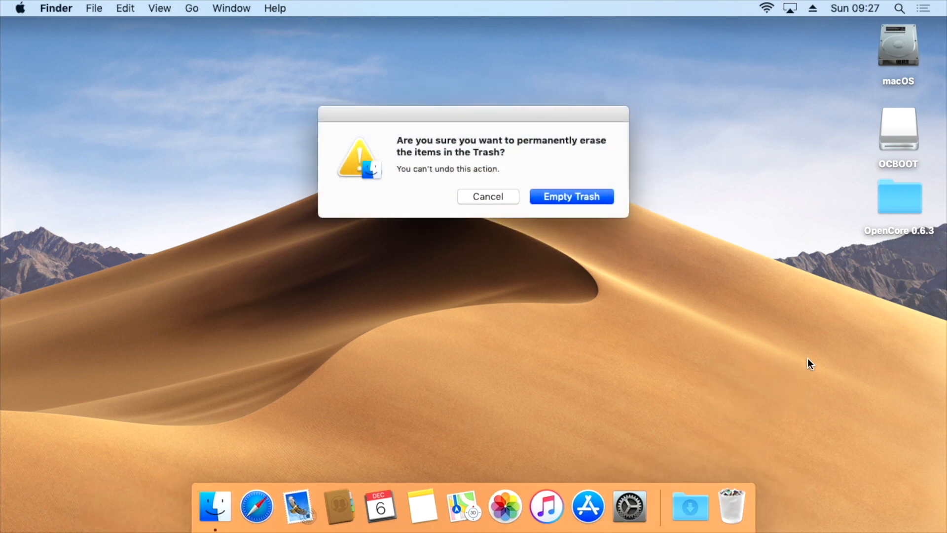
pyautogui.click(570, 196)
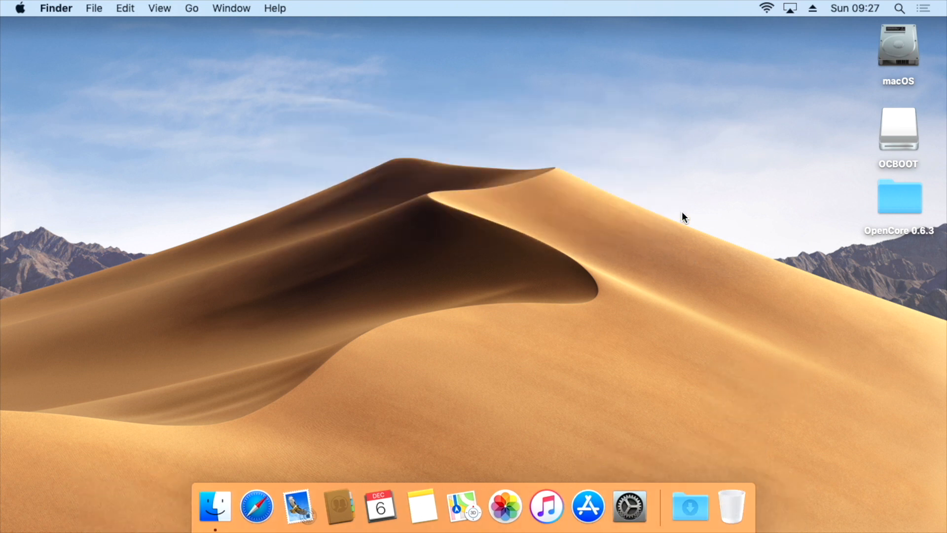
pyautogui.click(897, 196)
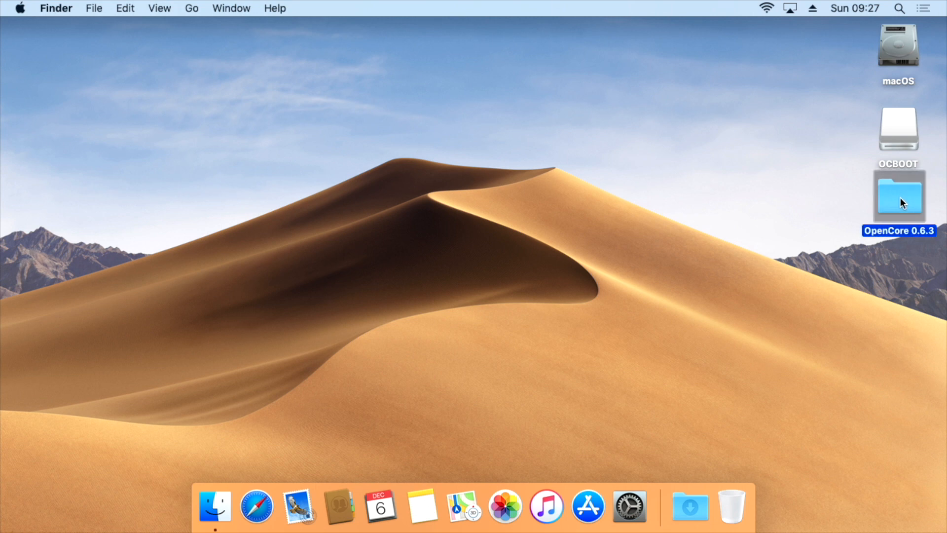
pyautogui.doubleClick(898, 196)
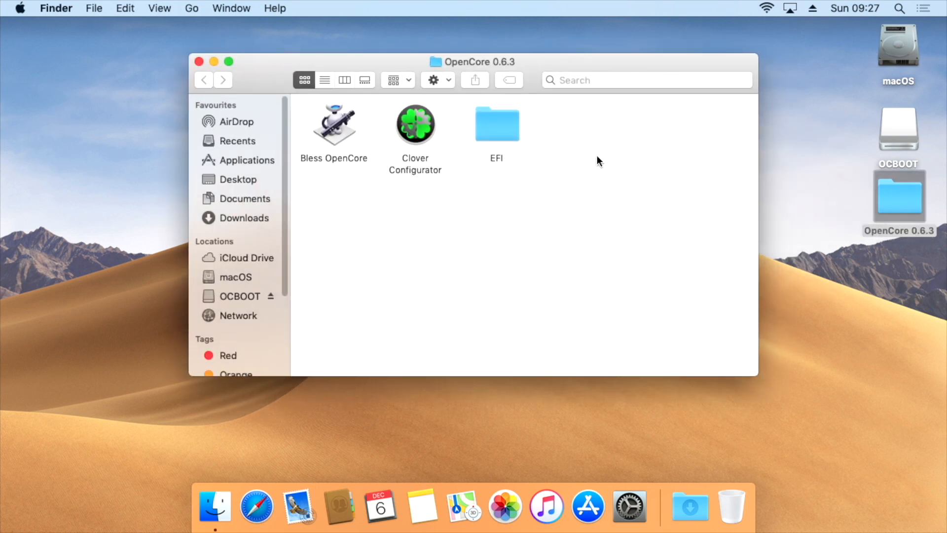
# Move the OpenCore 0.6.3 window aside and launch Clover Configurator.
pyautogui.moveTo(472, 61); pyautogui.dragTo(375, 52)
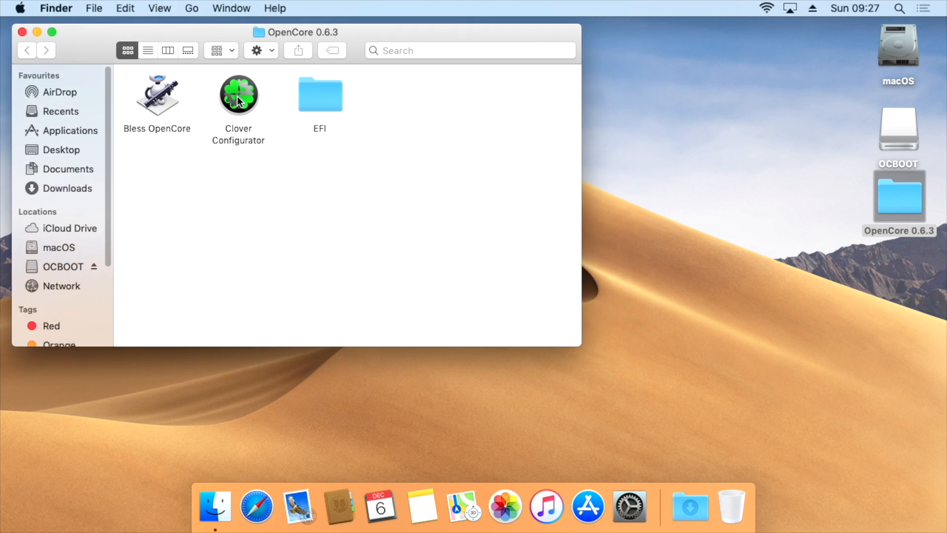
pyautogui.doubleClick(237, 94)
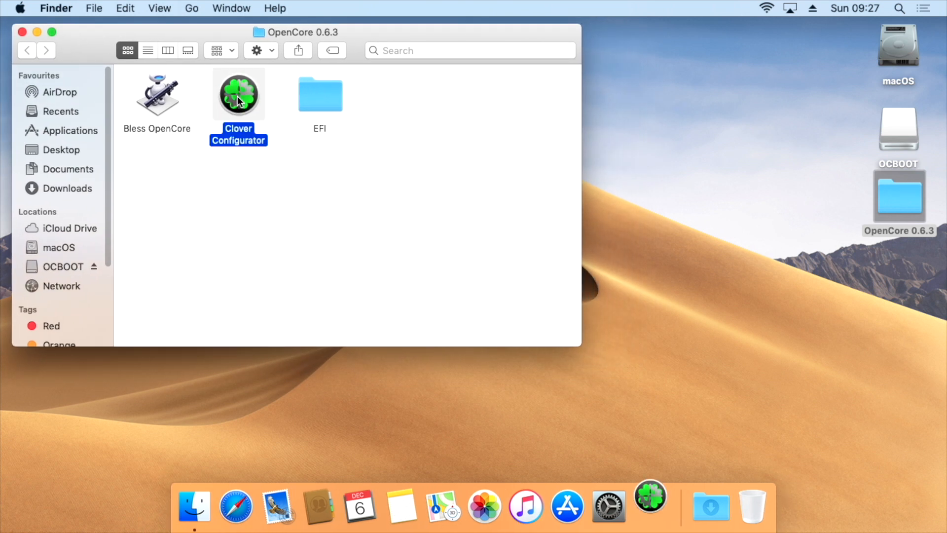
pyautogui.moveTo(583, 200)
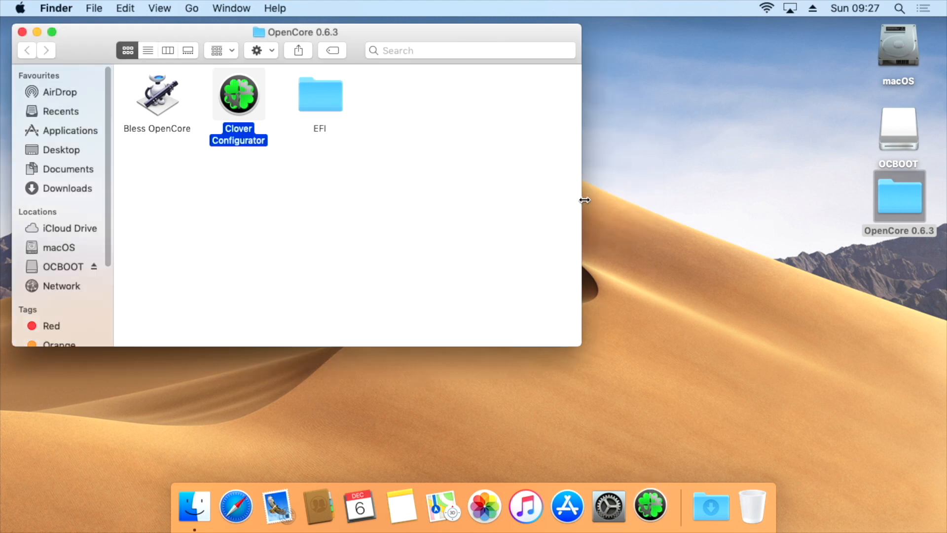
# In Clover Configurator's Mount EFI section, mount the OCBOOT EFI partition with the admin password.
pyautogui.doubleClick(238, 93)
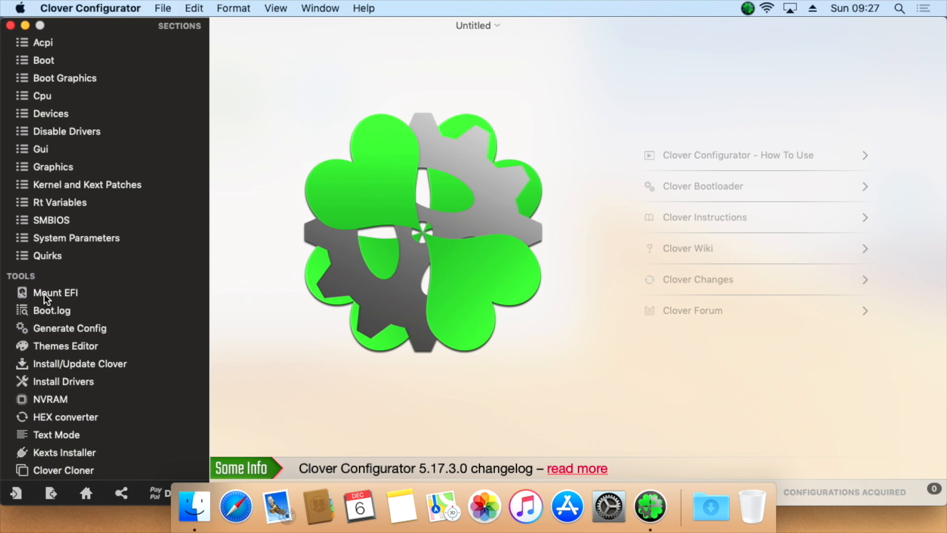
pyautogui.click(56, 292)
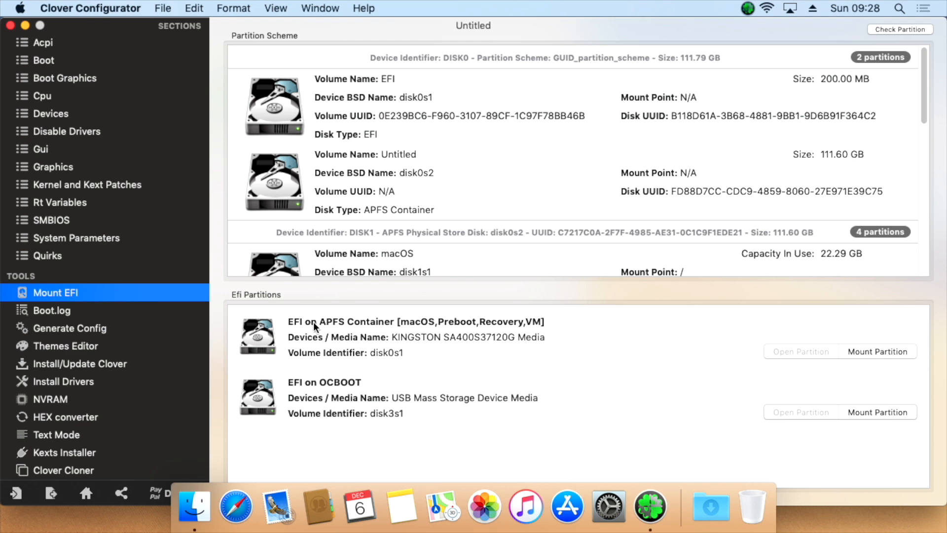
pyautogui.moveTo(432, 328)
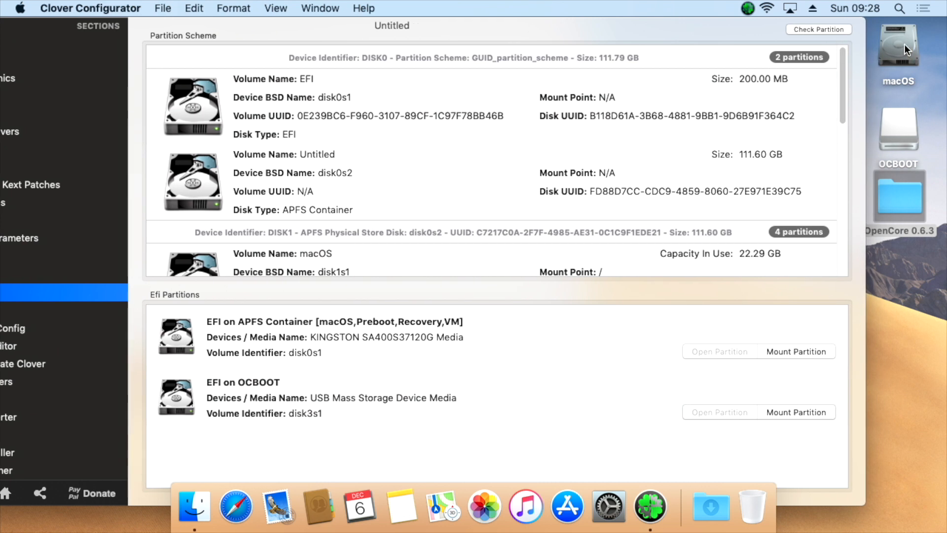
pyautogui.moveTo(555, 236)
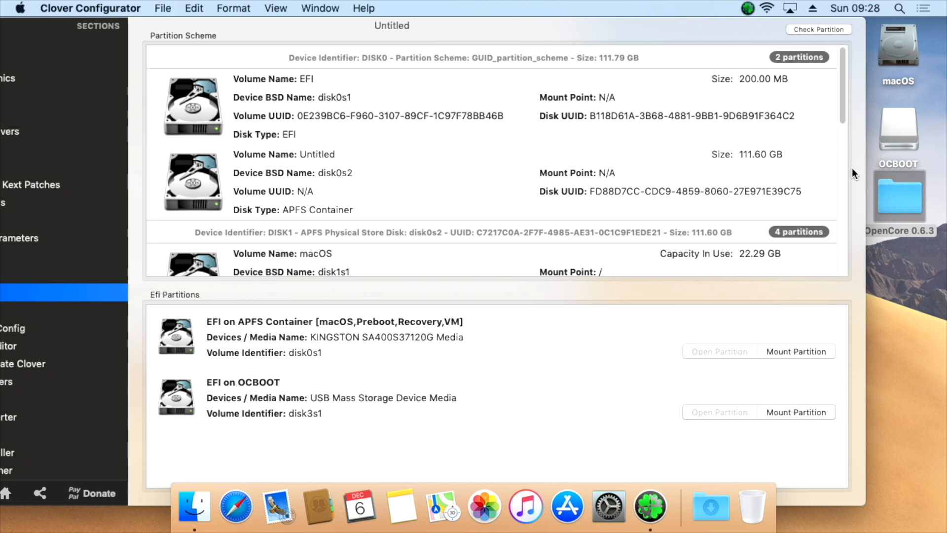
pyautogui.moveTo(900, 139)
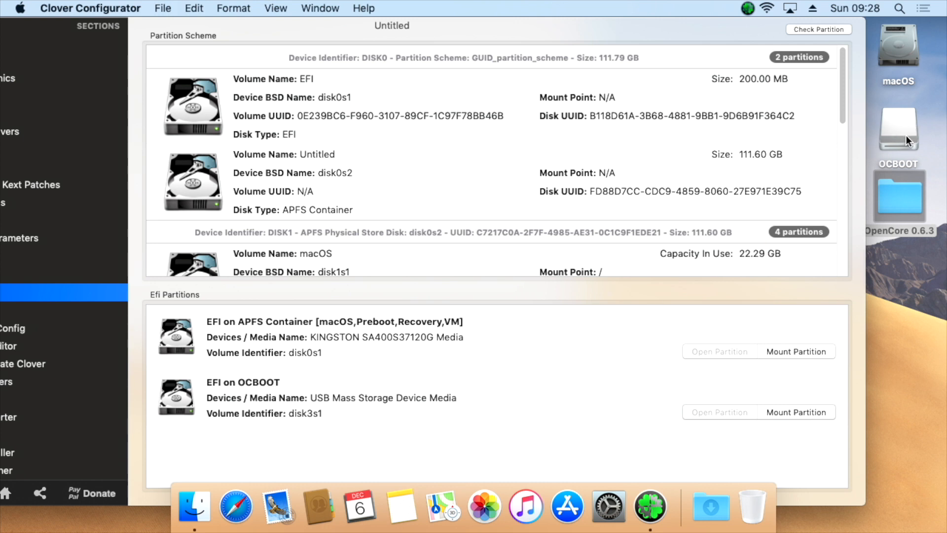
pyautogui.moveTo(808, 416)
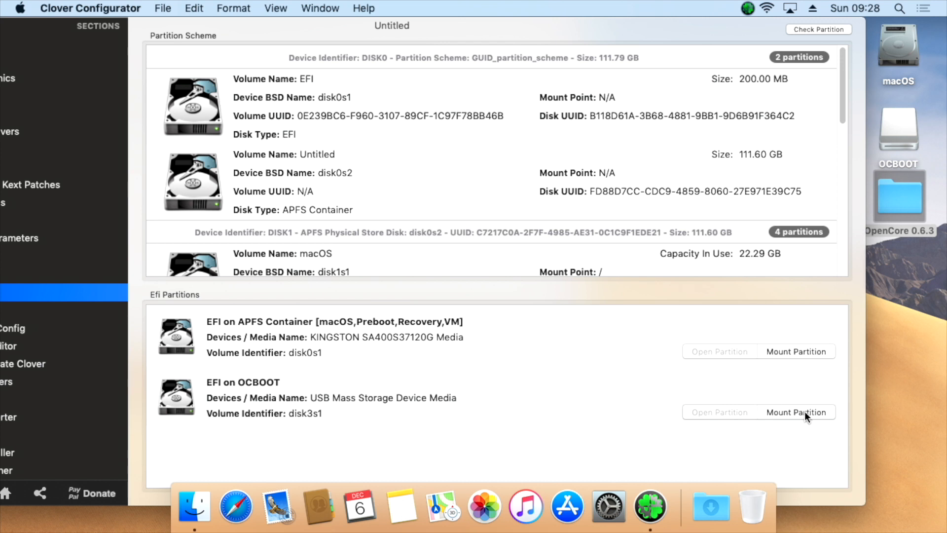
pyautogui.click(795, 413)
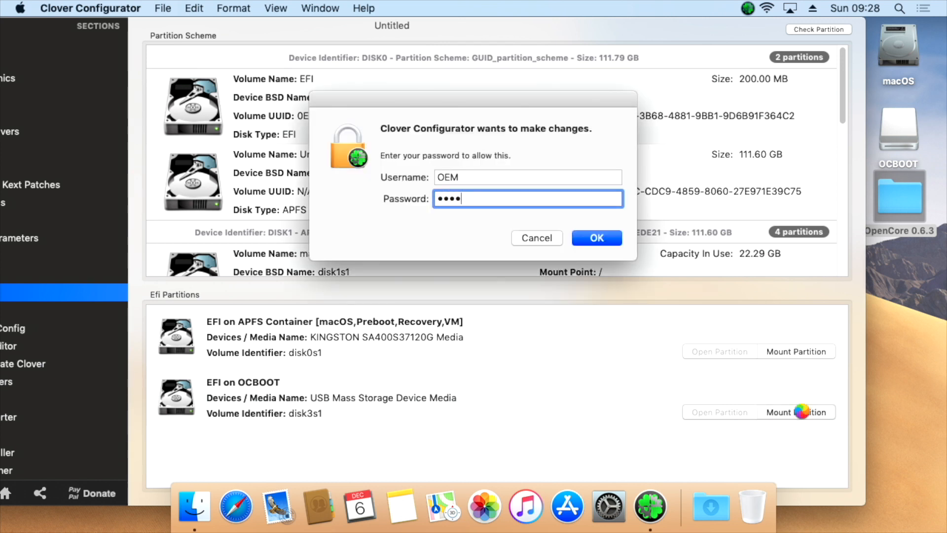
pyautogui.click(596, 238)
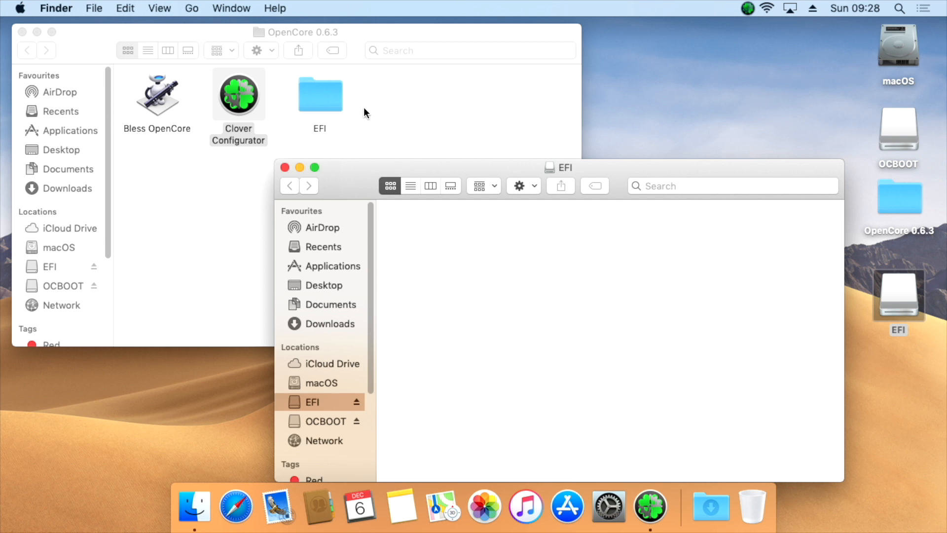
# Drag the EFI folder from OpenCore 0.6.3 into the mounted EFI volume to copy it.
pyautogui.moveTo(320, 93); pyautogui.dragTo(395, 236)
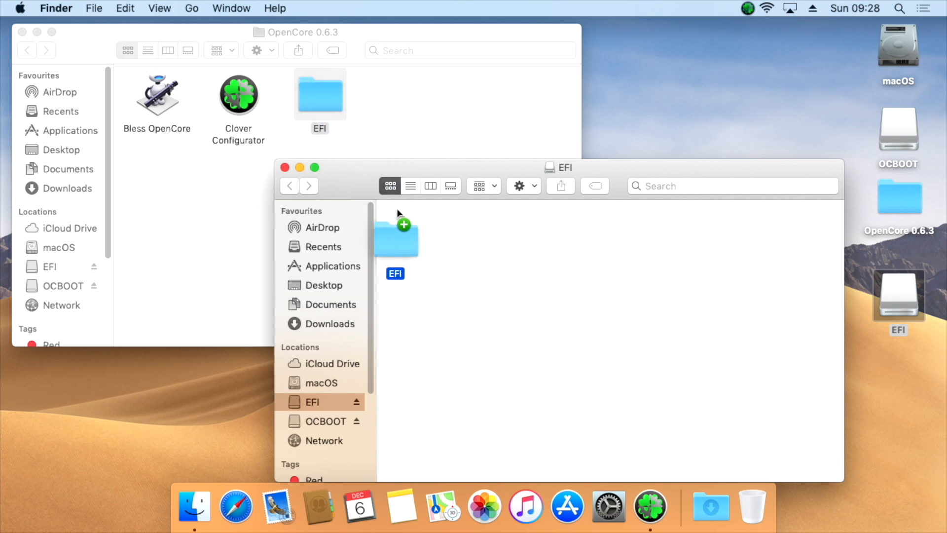
pyautogui.moveTo(396, 236); pyautogui.dragTo(435, 233)
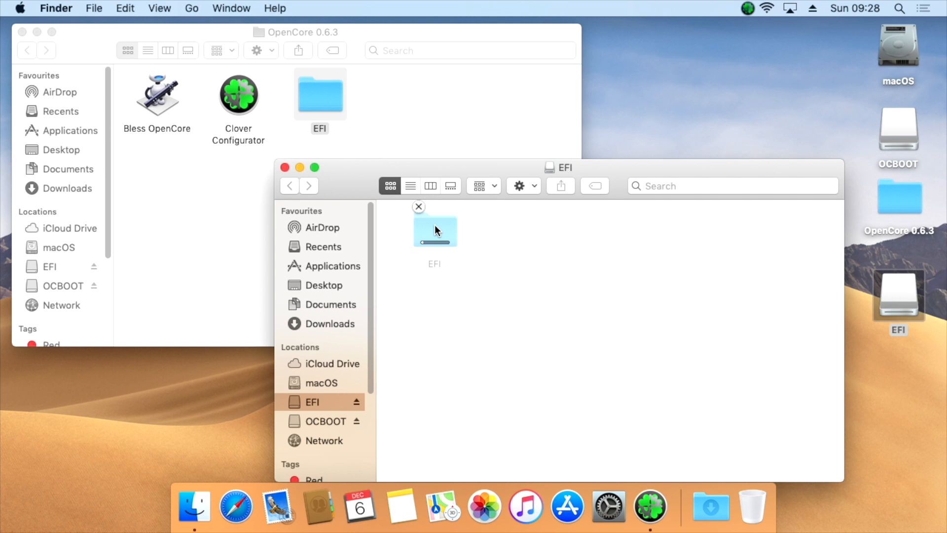
pyautogui.moveTo(472, 259)
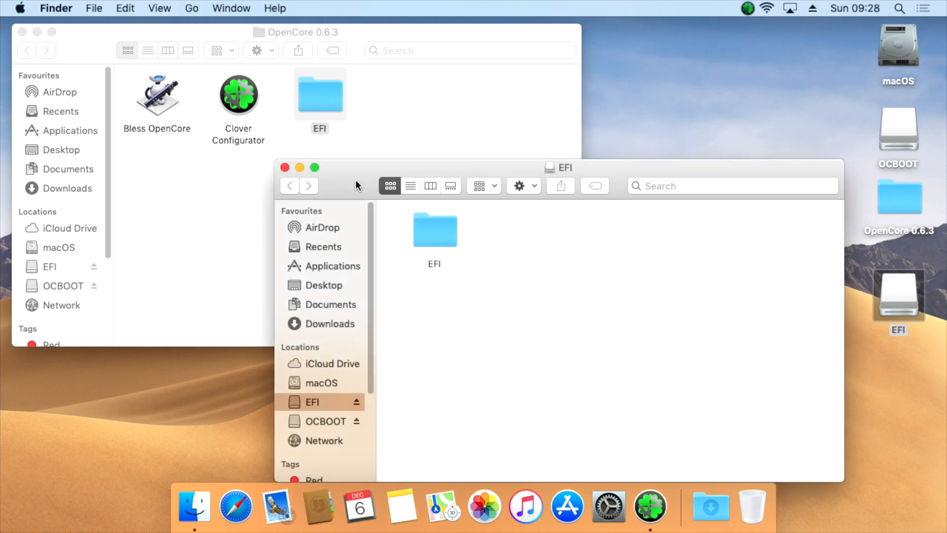
pyautogui.moveTo(160, 107)
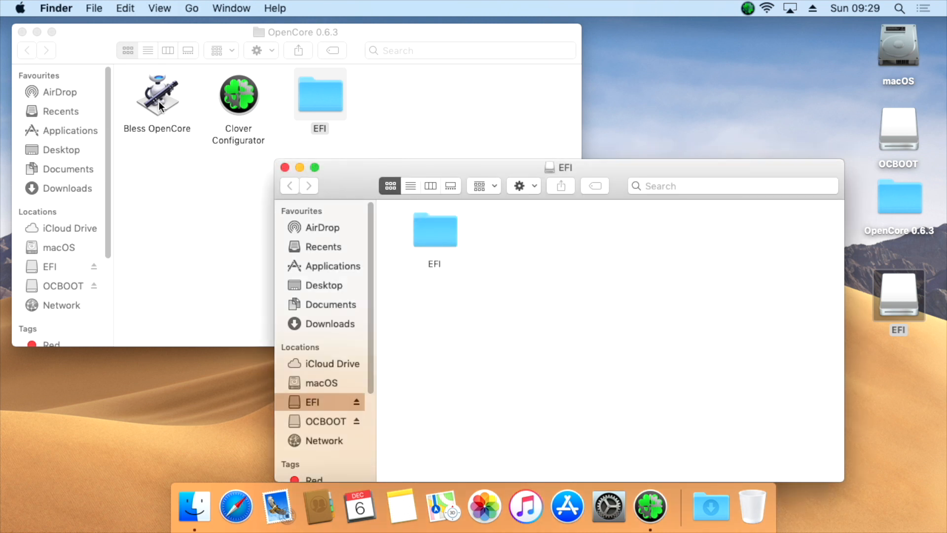
# Run Bless OpenCore from the OpenCore 0.6.3 folder and approve it with the admin password.
pyautogui.doubleClick(157, 95)
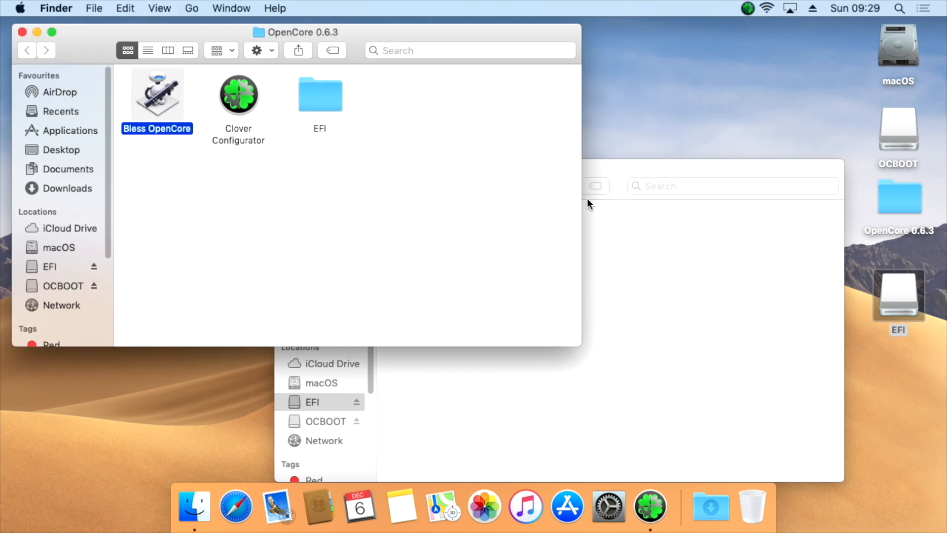
pyautogui.doubleClick(157, 93)
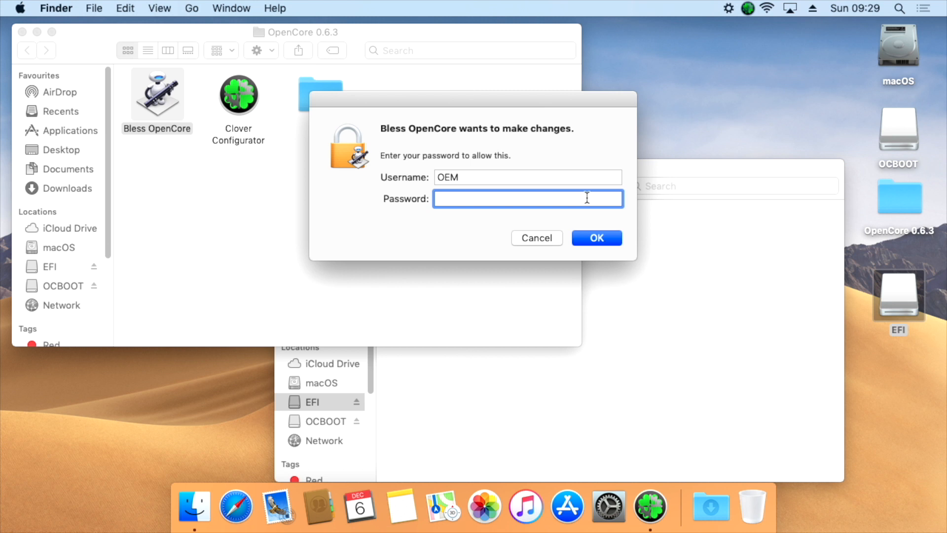
pyautogui.write('••••')
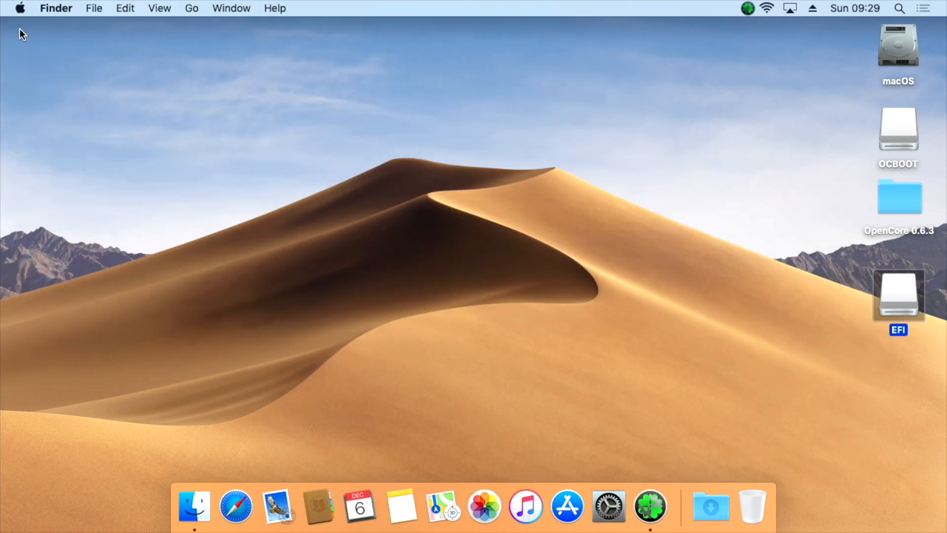
pyautogui.moveTo(781, 268)
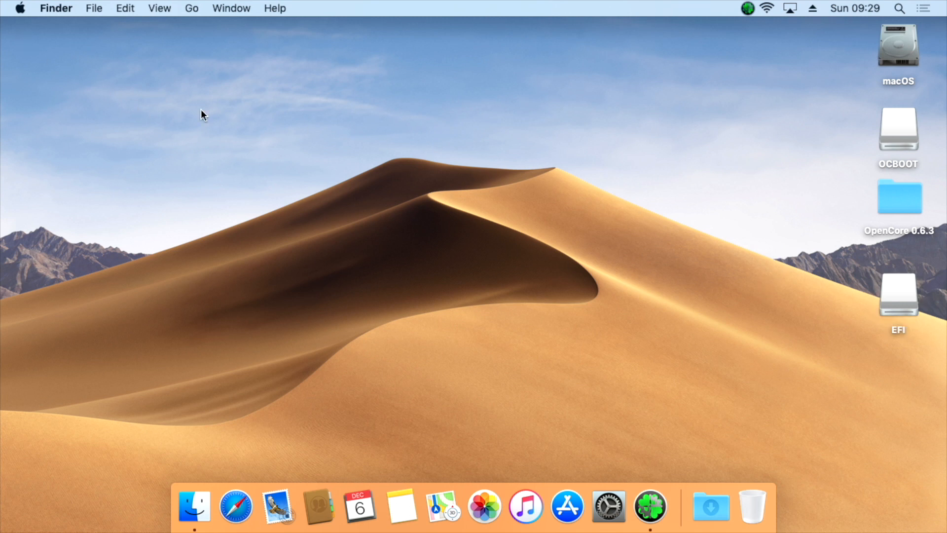
# Restart the Mac from the Apple menu and confirm, returning to the login screen.
pyautogui.click(19, 8)
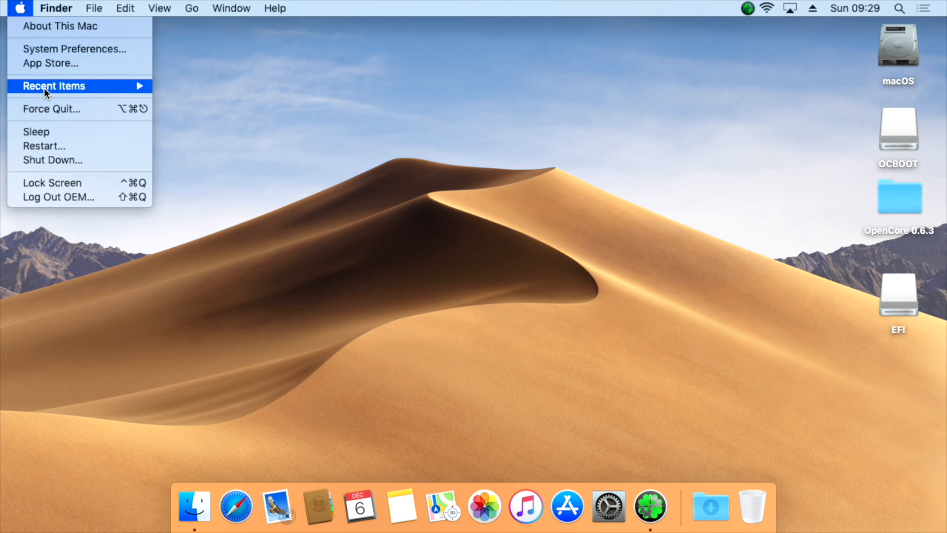
pyautogui.click(44, 146)
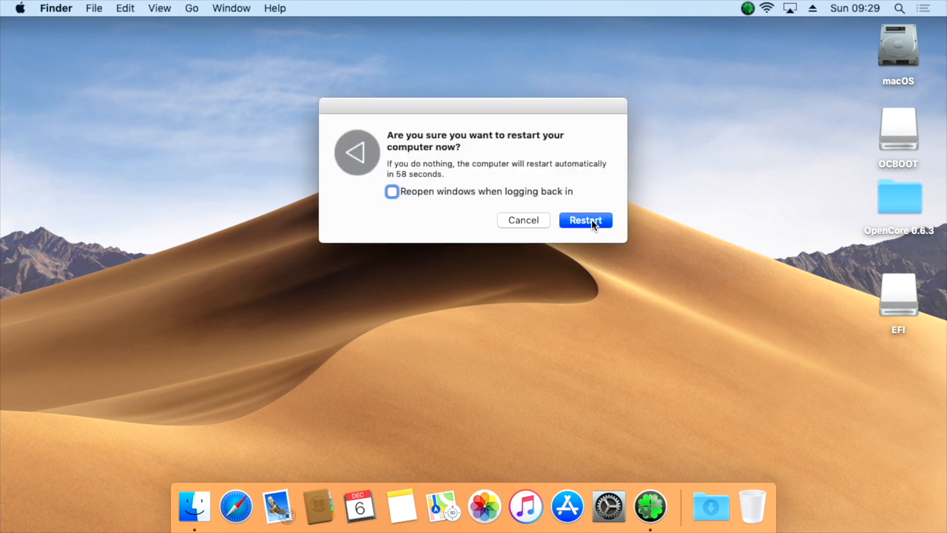
pyautogui.click(522, 220)
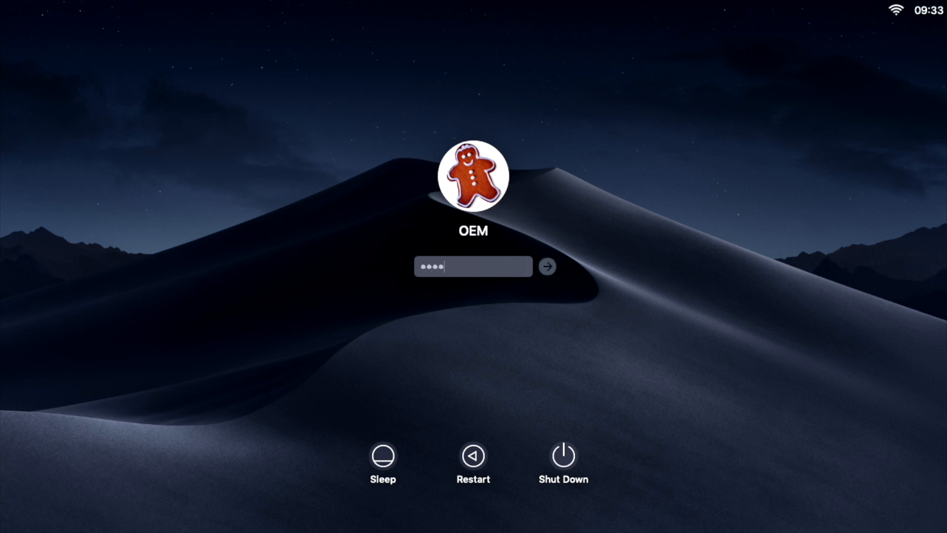
# Log in and show About This Mac confirming Mojave 10.14.6 on the Mac Pro (Early 2009).
pyautogui.click(546, 265)
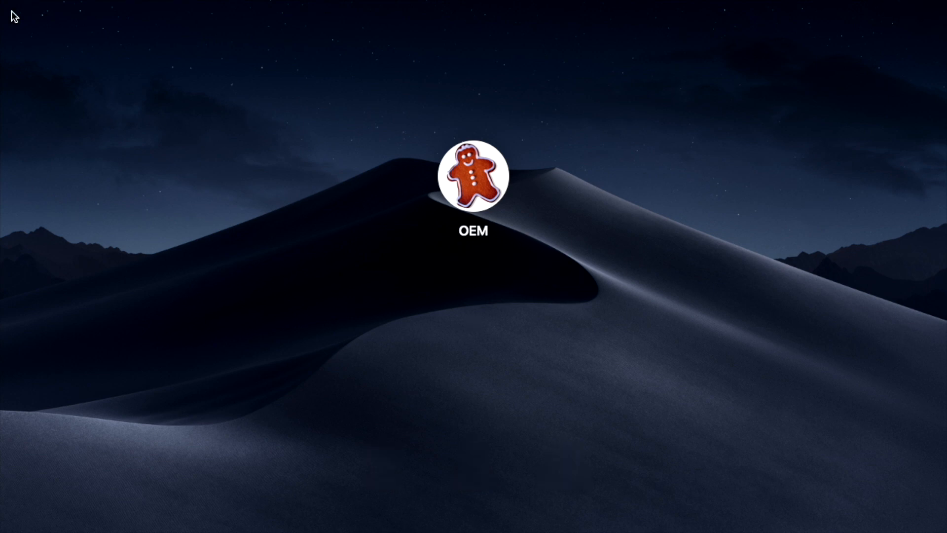
pyautogui.click(472, 175)
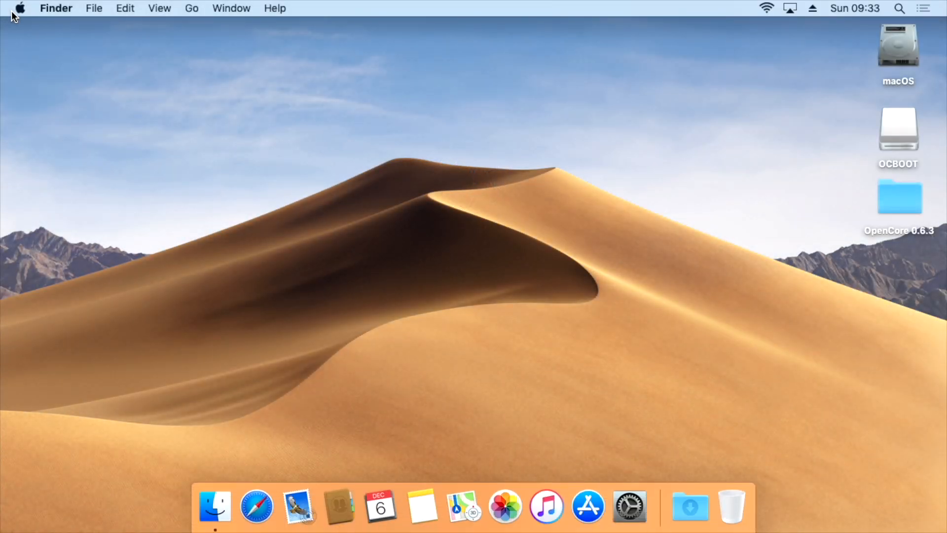
pyautogui.click(20, 8)
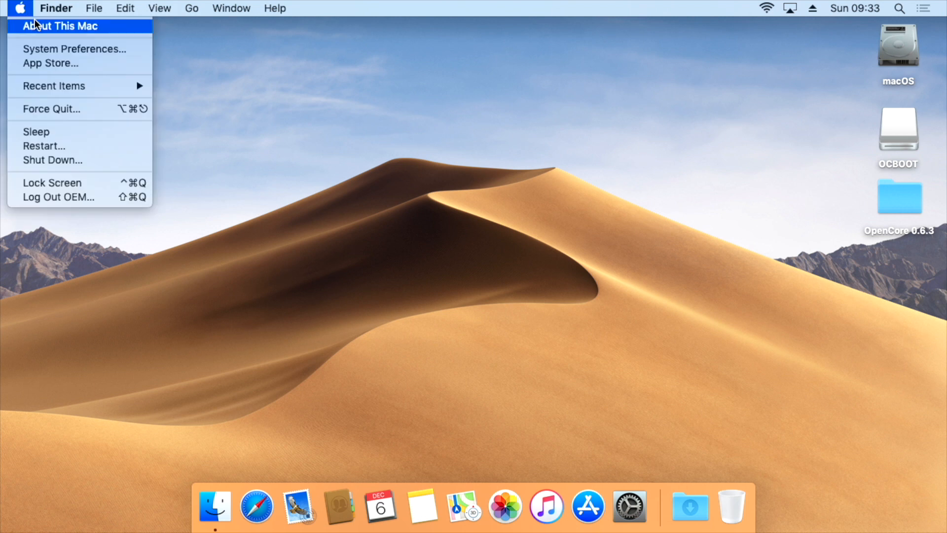
pyautogui.click(58, 26)
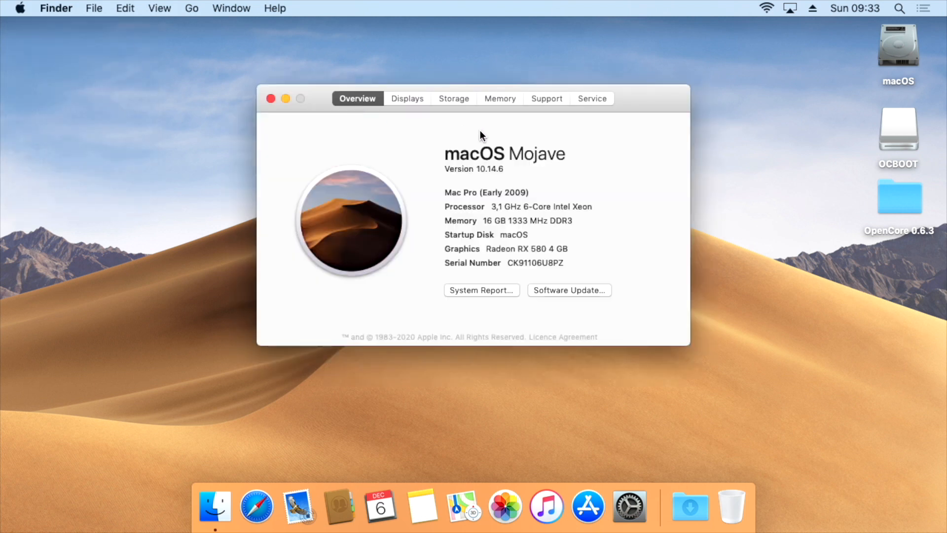
pyautogui.moveTo(478, 99); pyautogui.dragTo(541, 56)
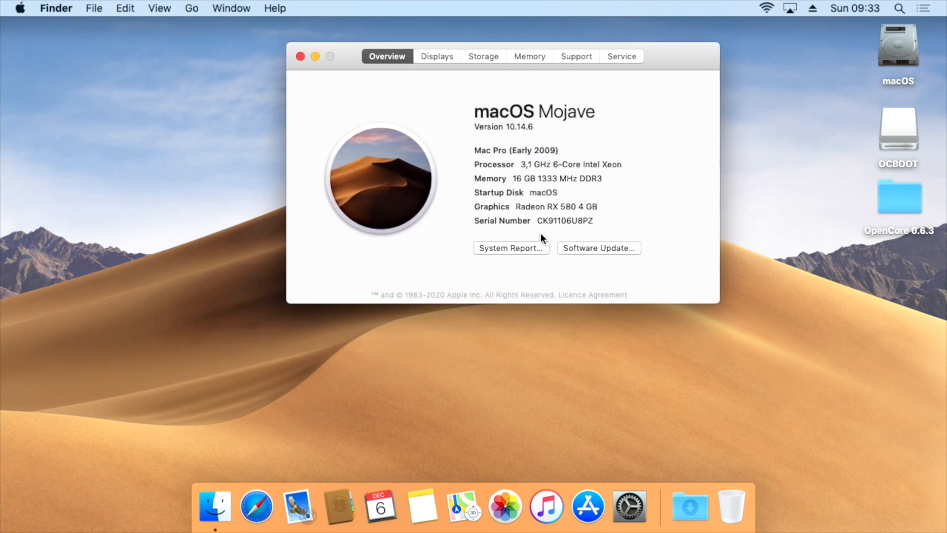
# Check Software Update and choose Upgrade Now for macOS Big Sur 11.0.1.
pyautogui.click(598, 247)
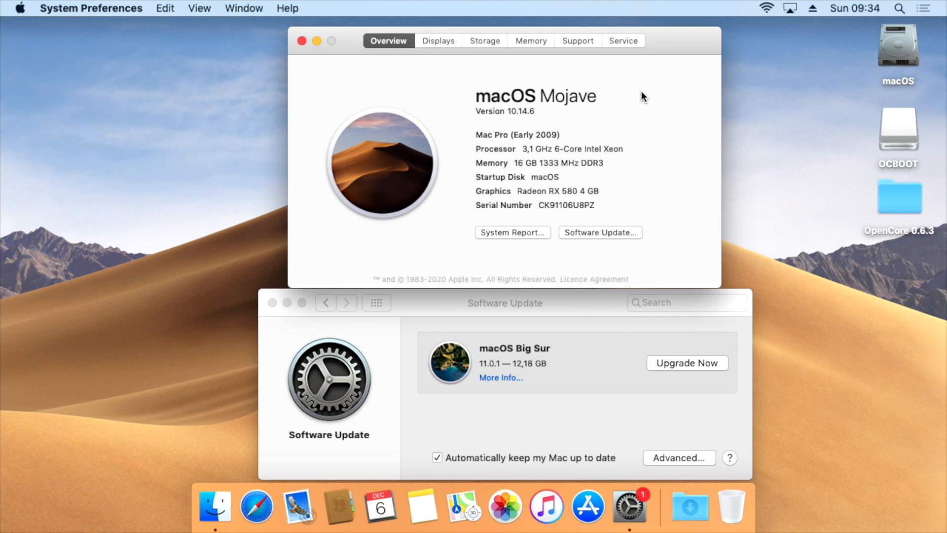
pyautogui.moveTo(693, 369)
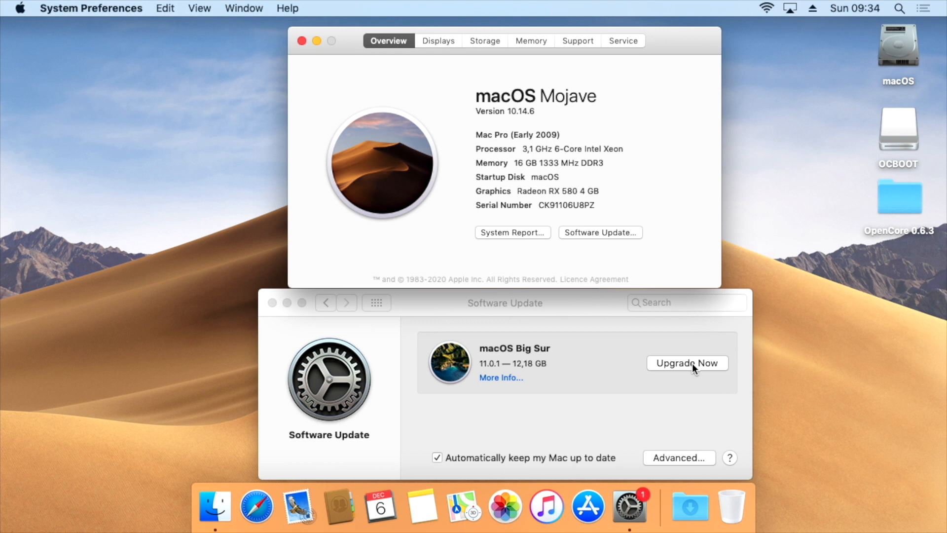
pyautogui.click(688, 362)
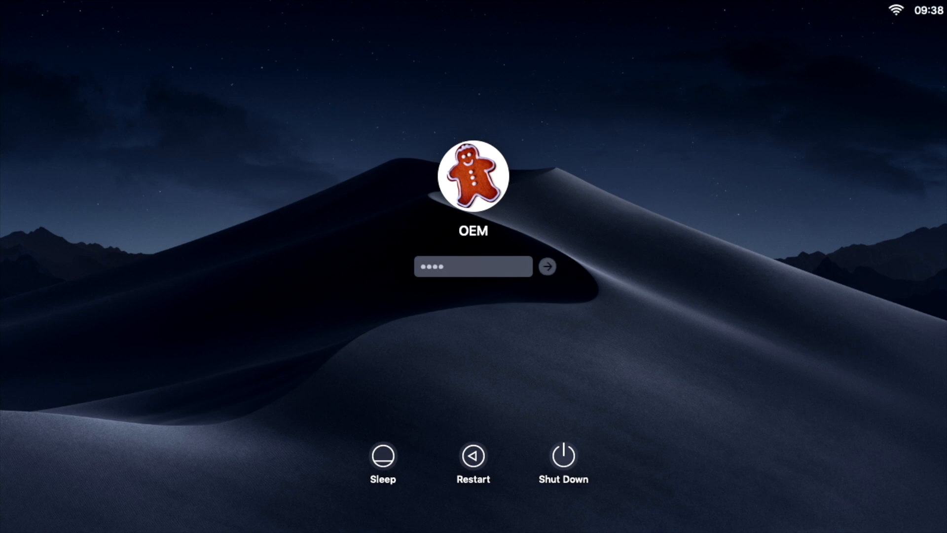
# Log back in and have About This Mac check again for software updates.
pyautogui.click(547, 265)
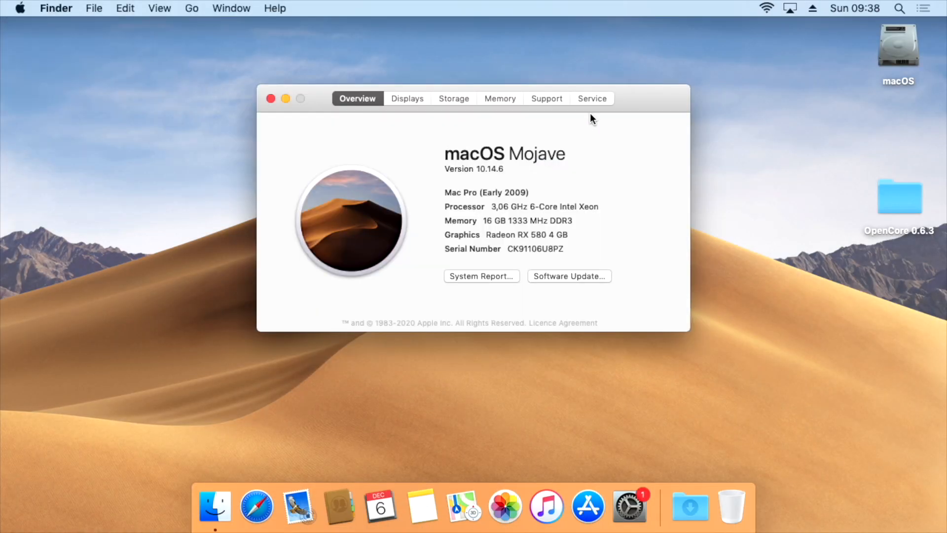
pyautogui.click(568, 276)
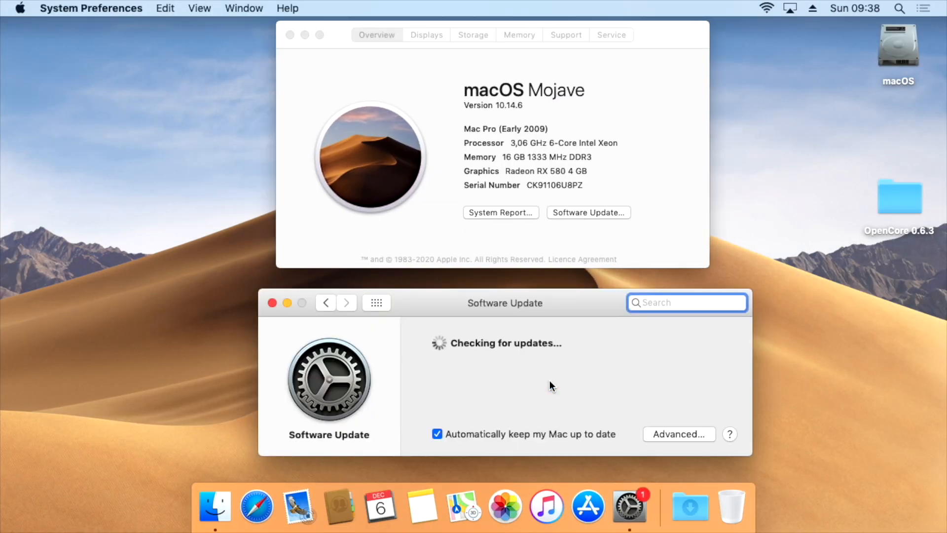